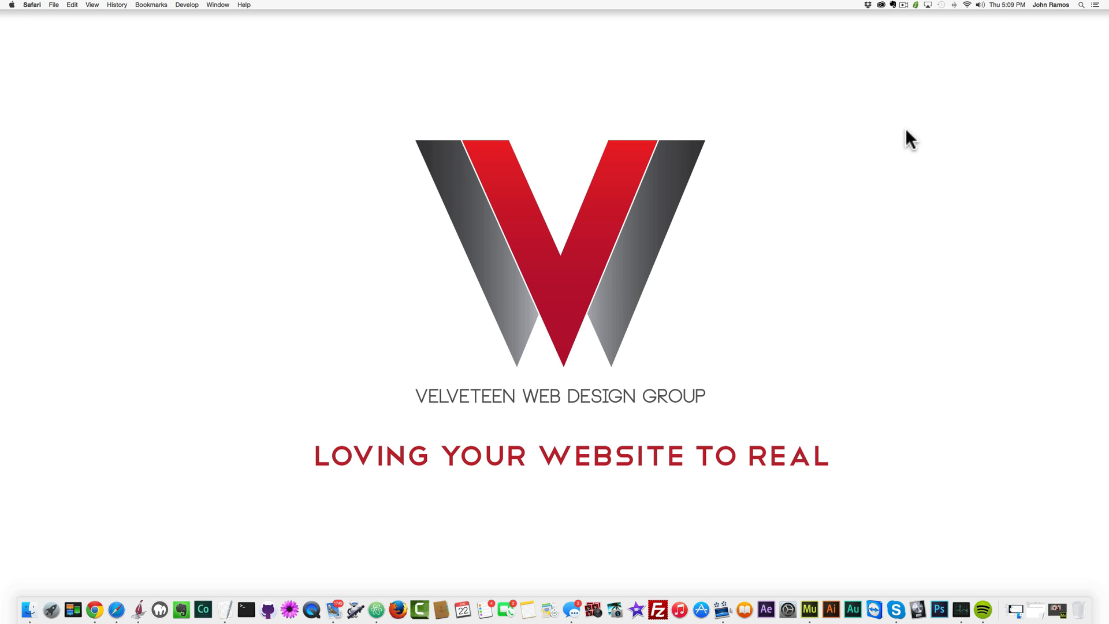
mouse_move(907, 134)
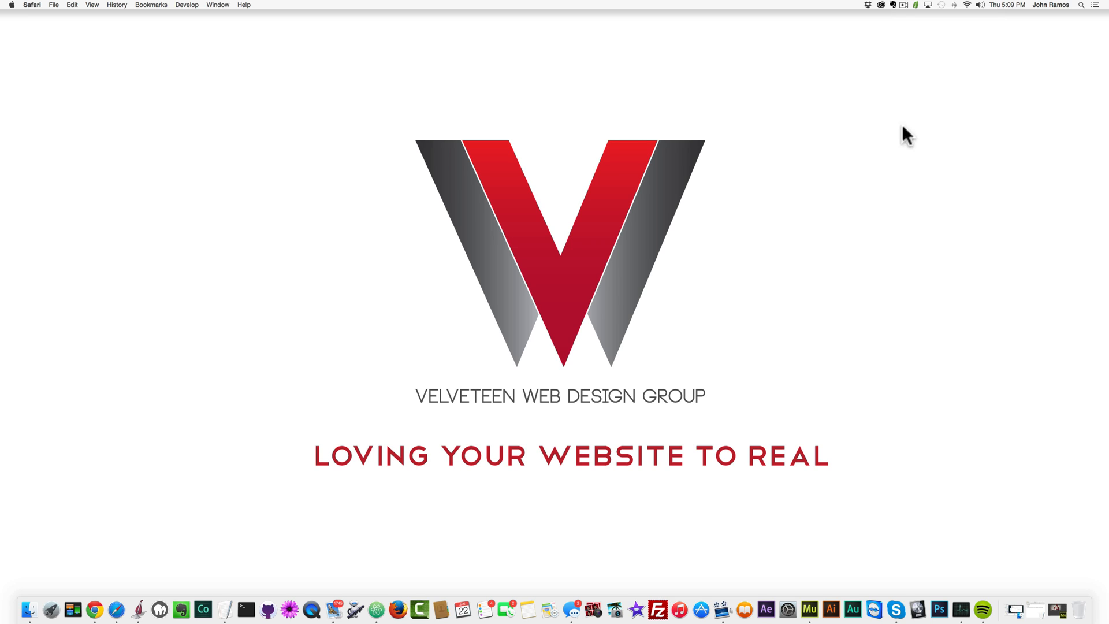
mouse_move(110, 608)
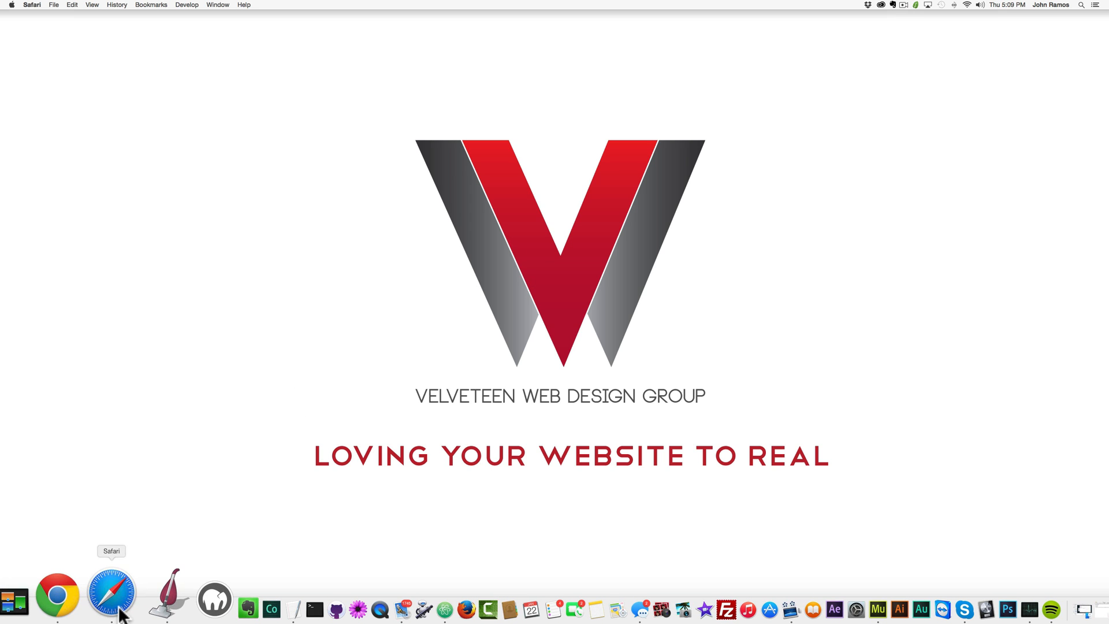
- Open Safari at bluehost.com and log in with the saved hosting credentials
click(111, 595)
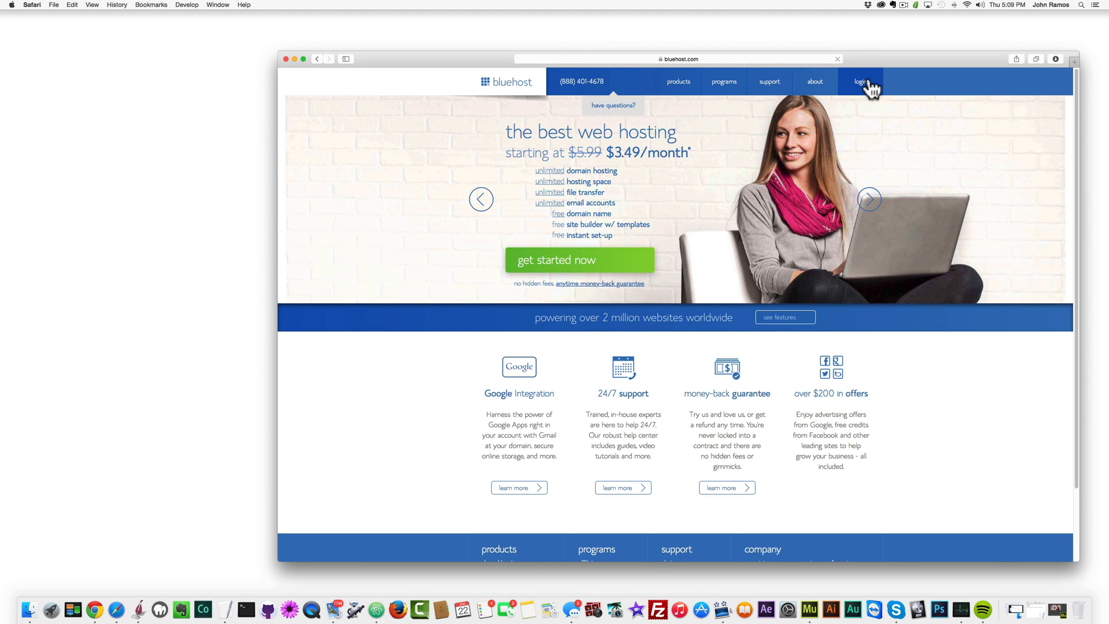
click(860, 82)
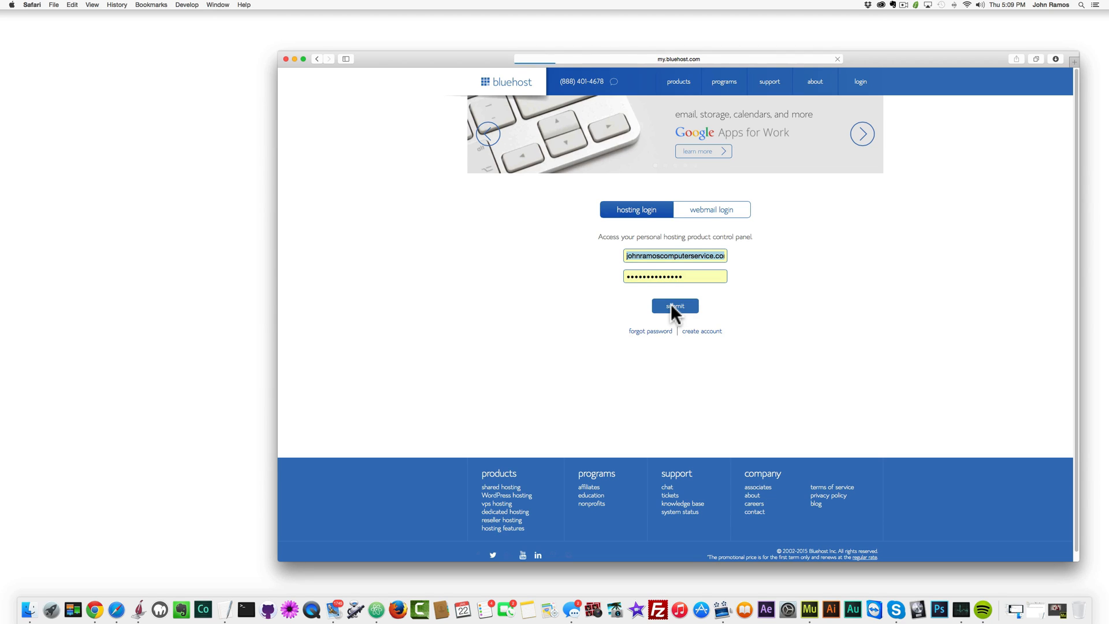
click(674, 305)
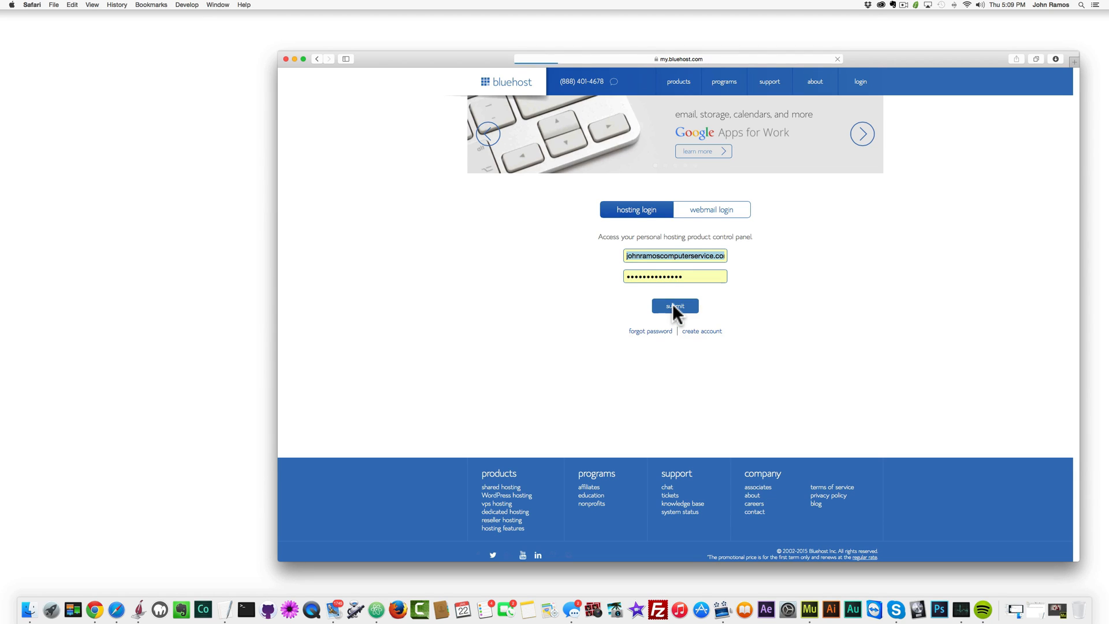
click(674, 305)
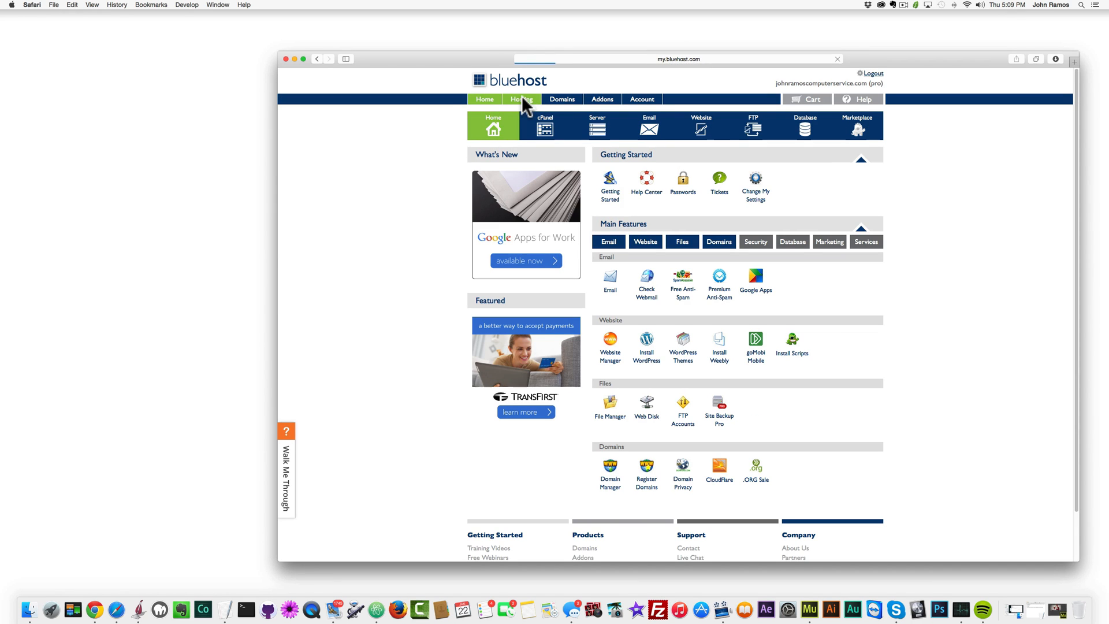
- Enter cPanel from the Hosting tab and scroll down to the Security section
click(544, 125)
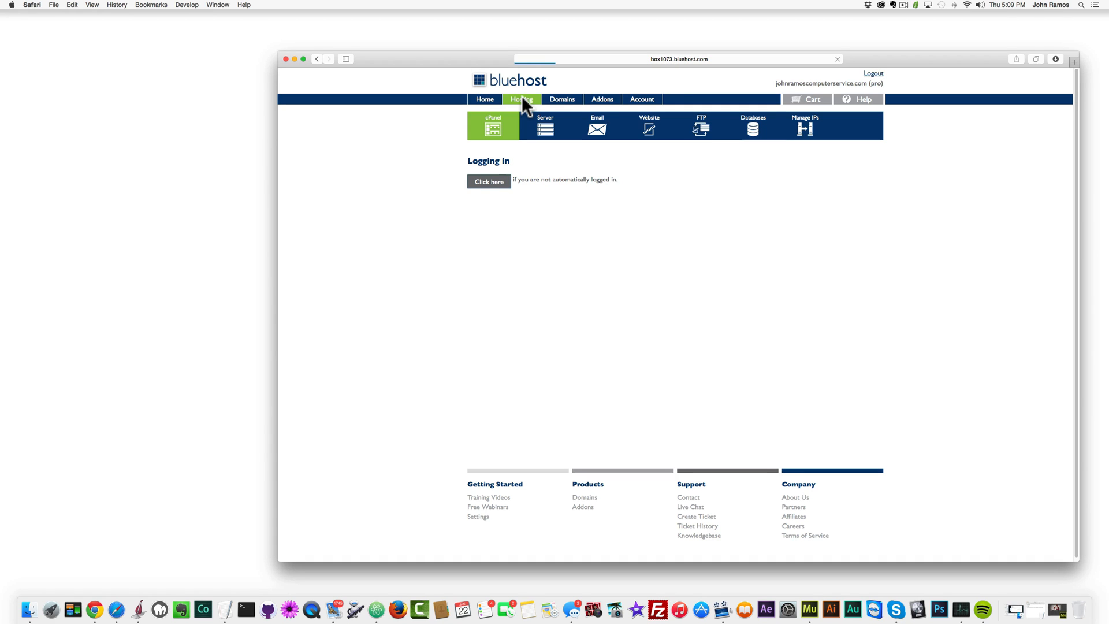
click(489, 181)
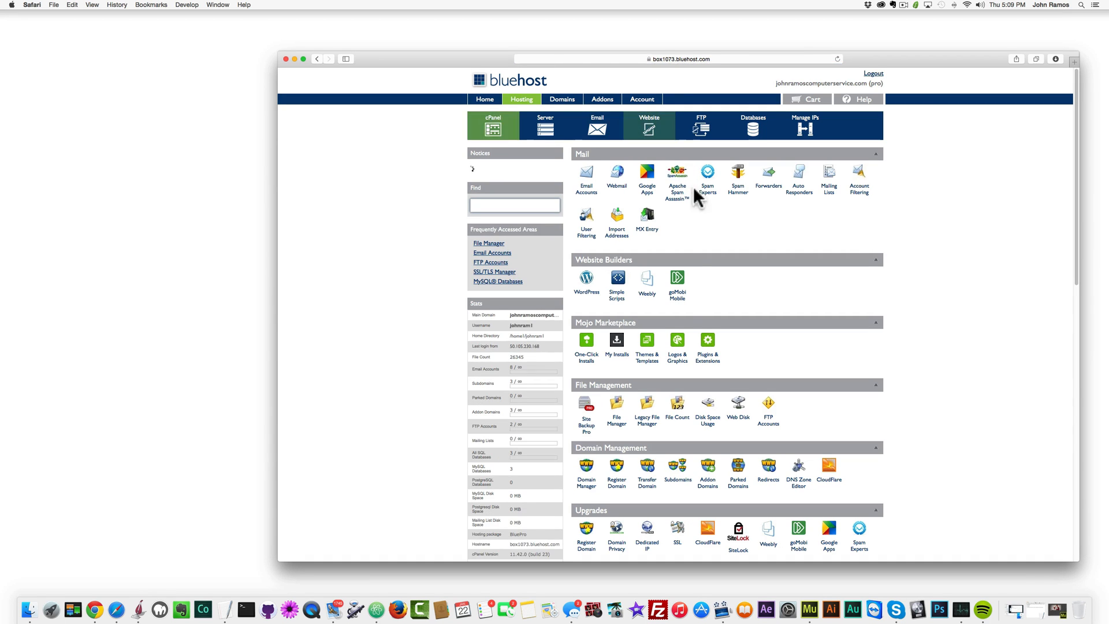
scroll(down, 3)
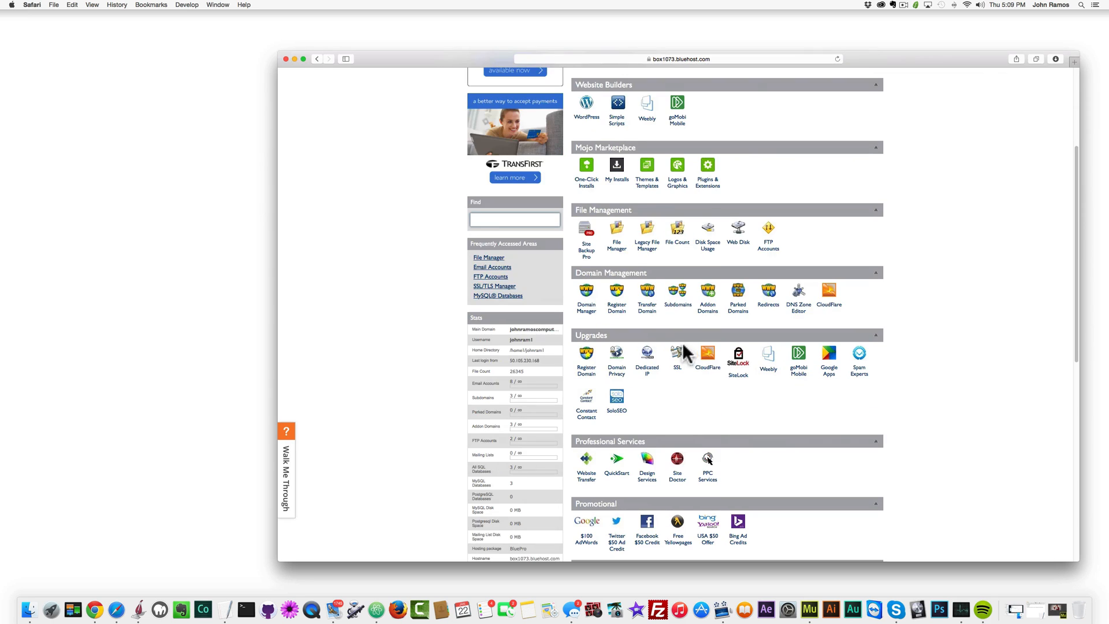
scroll(down, 3)
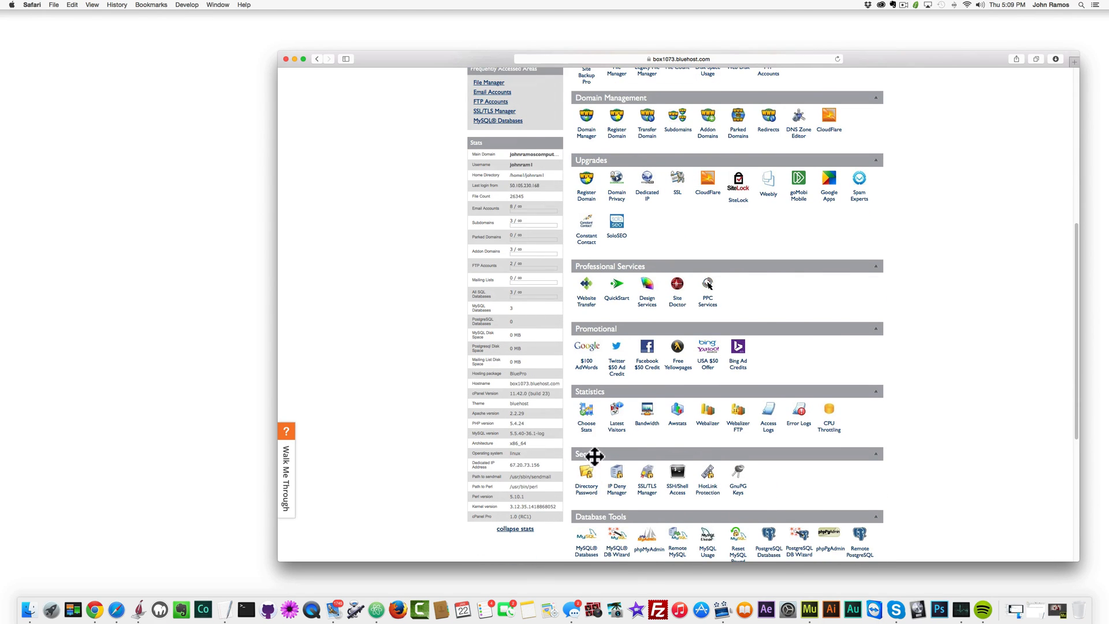
scroll(down, 3)
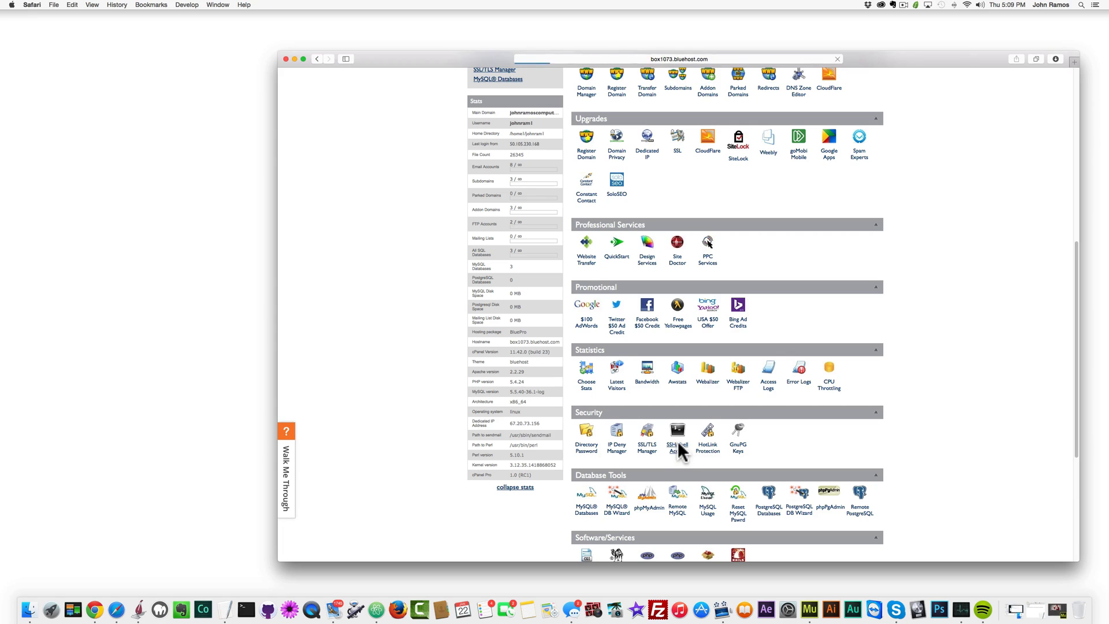
- Open the SSH/Shell Access page from cPanel's Security section
click(677, 438)
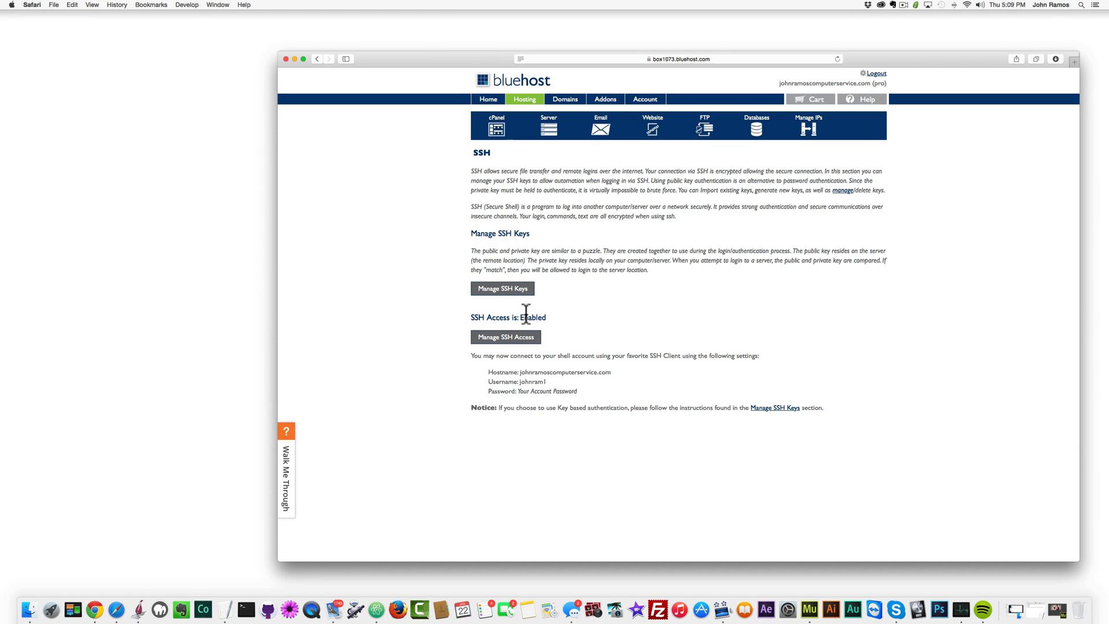
mouse_move(522, 316)
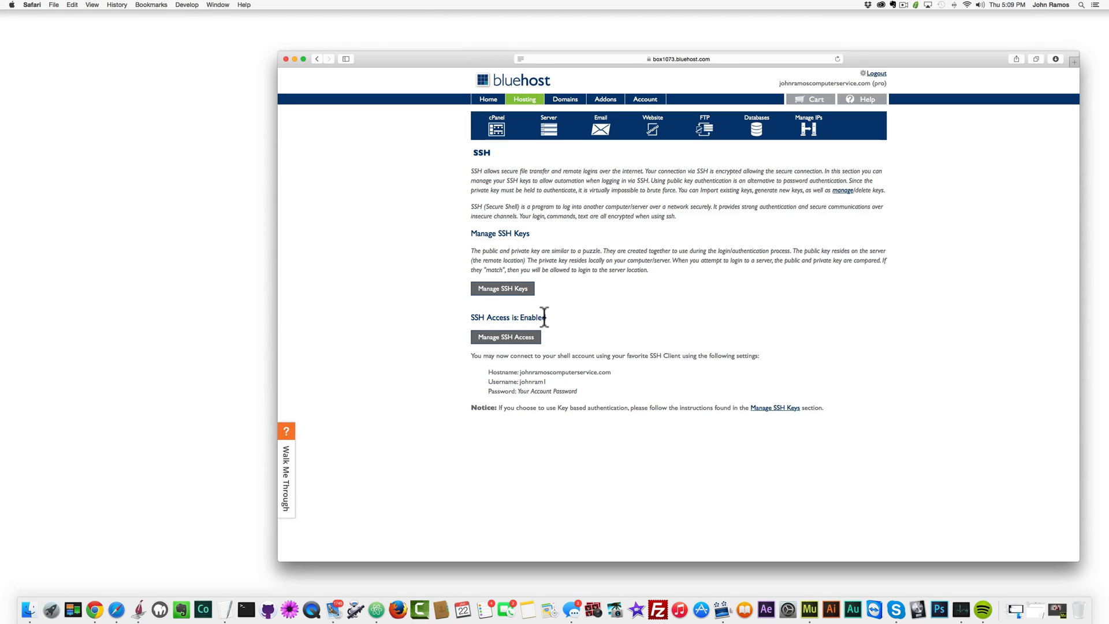
mouse_move(552, 322)
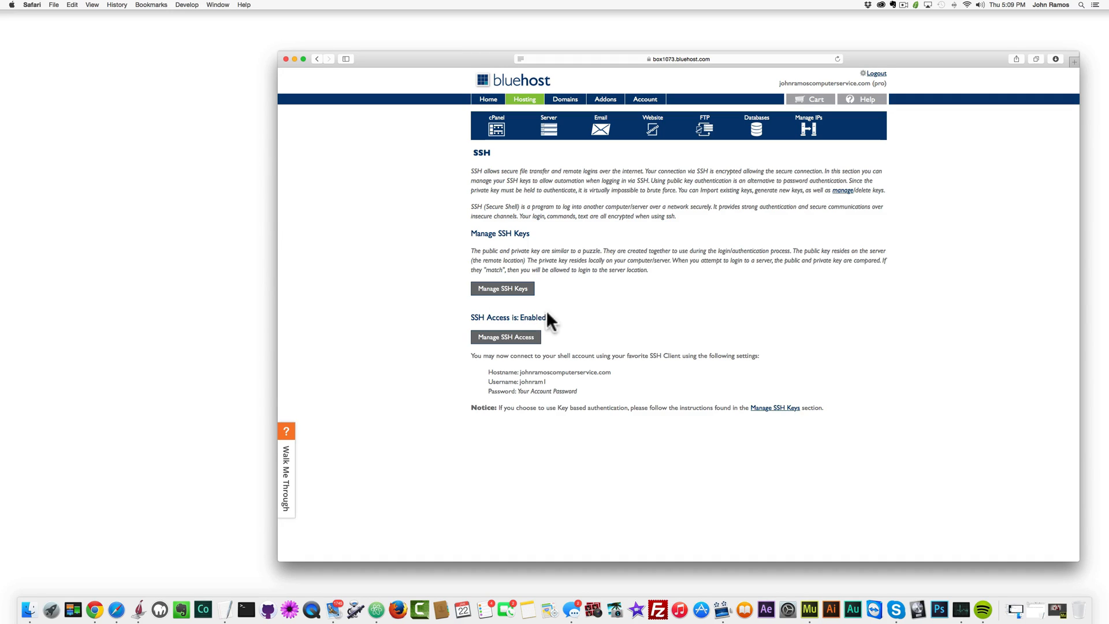
mouse_move(518, 318)
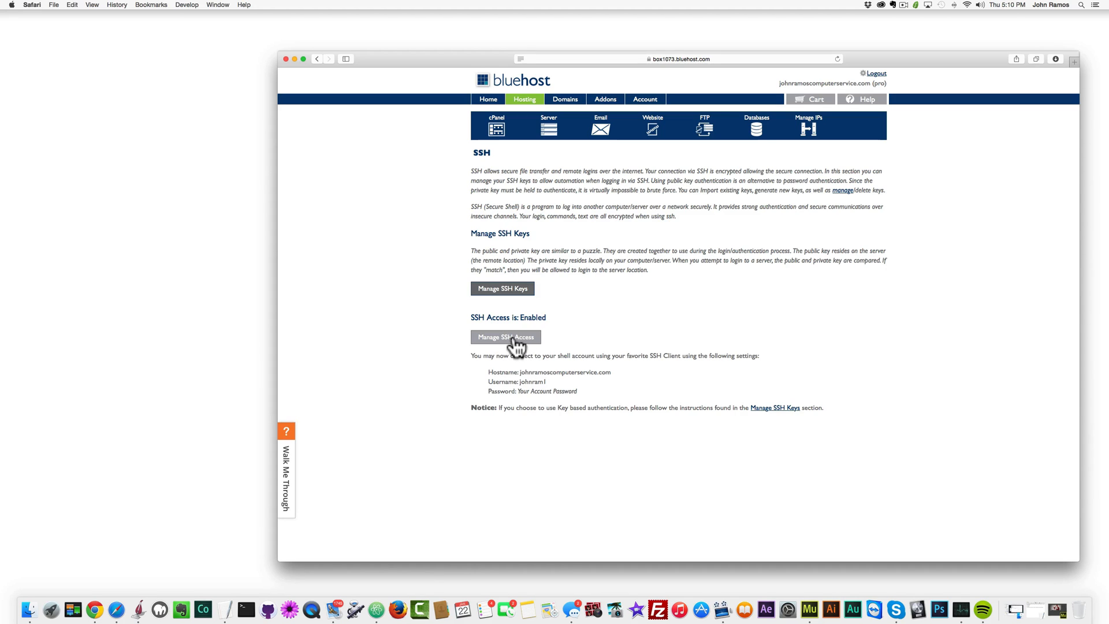
- Set SSH Status to 'SSH Access Enabled (/bin/bash)' under Manage SSH Access and submit
click(505, 336)
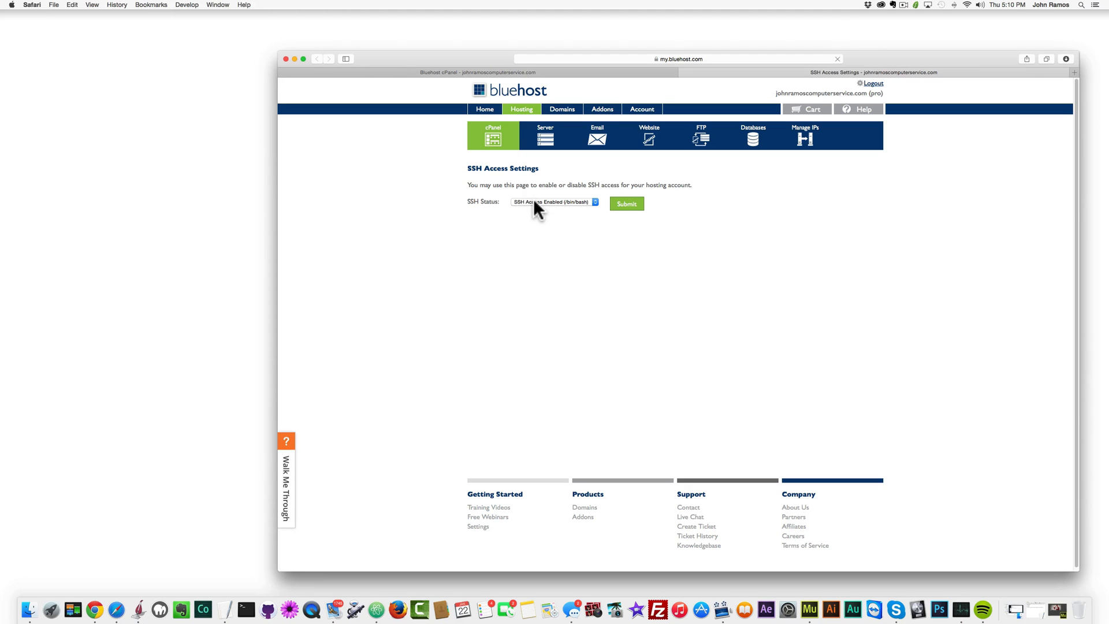
click(553, 202)
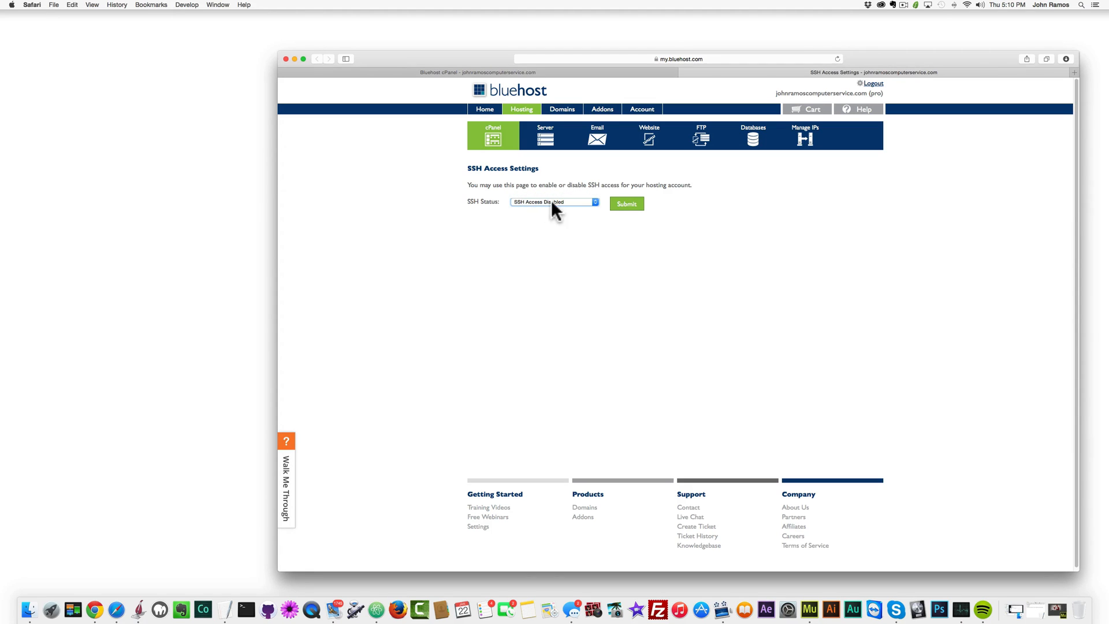
click(552, 202)
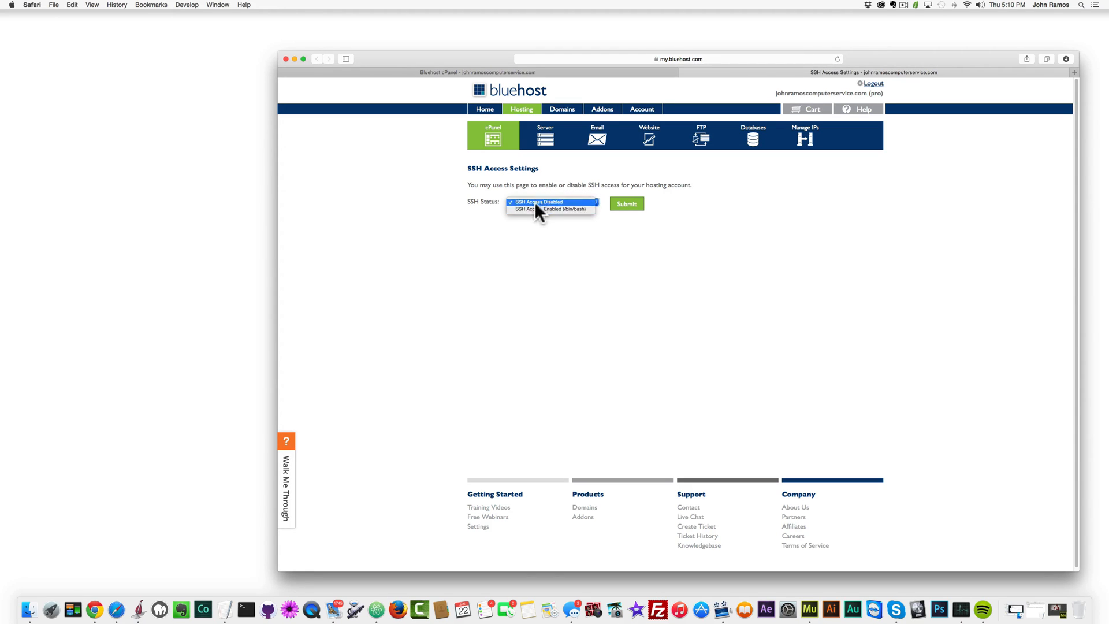
mouse_move(550, 209)
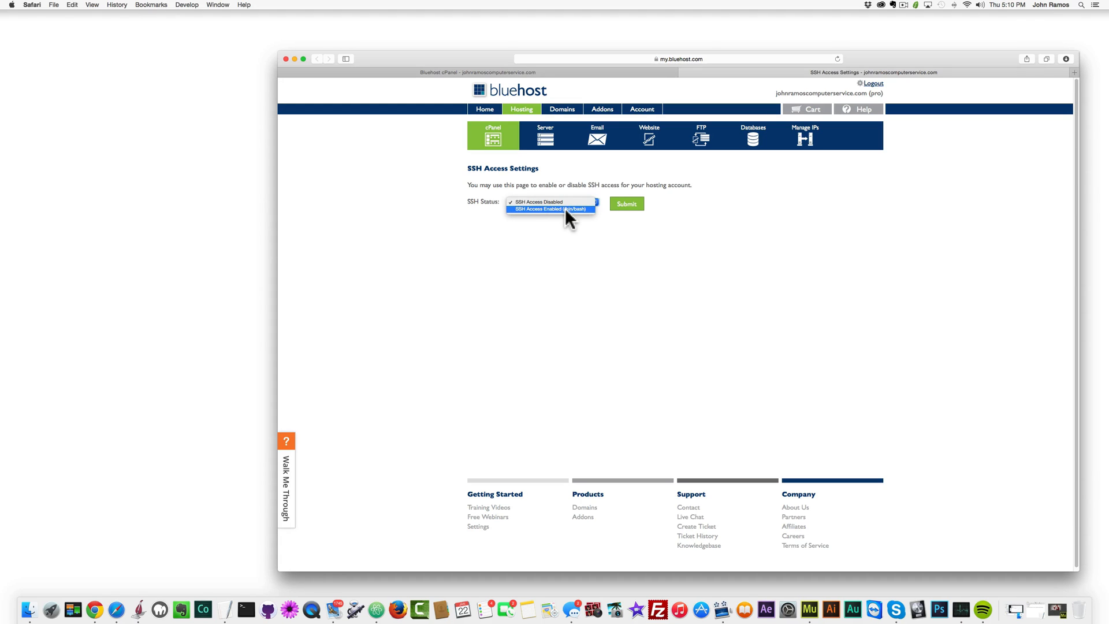
mouse_move(584, 217)
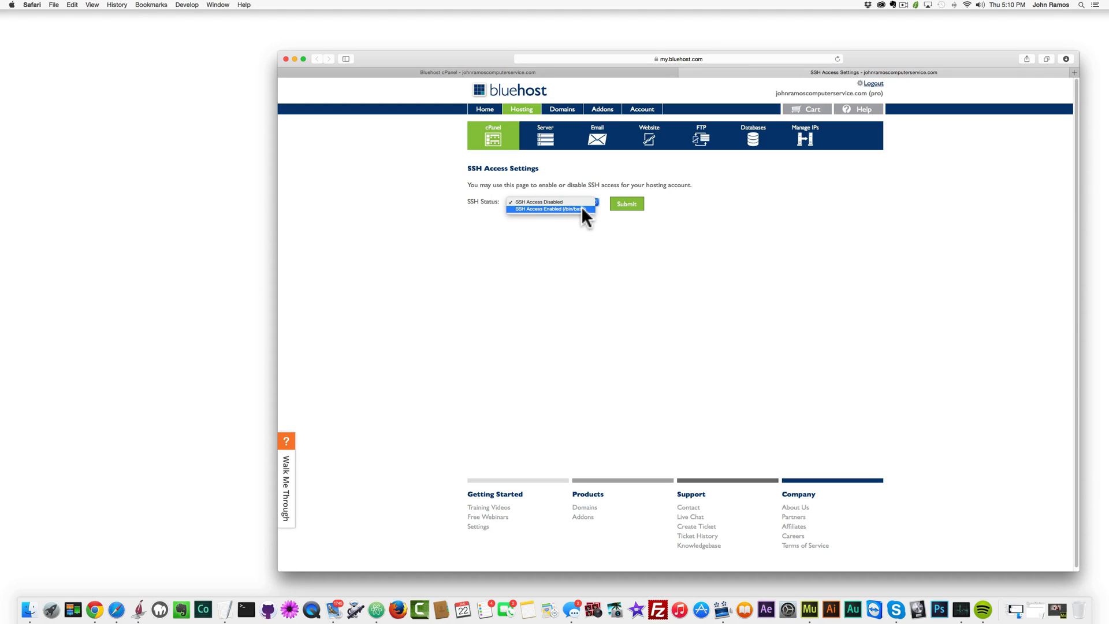
mouse_move(566, 217)
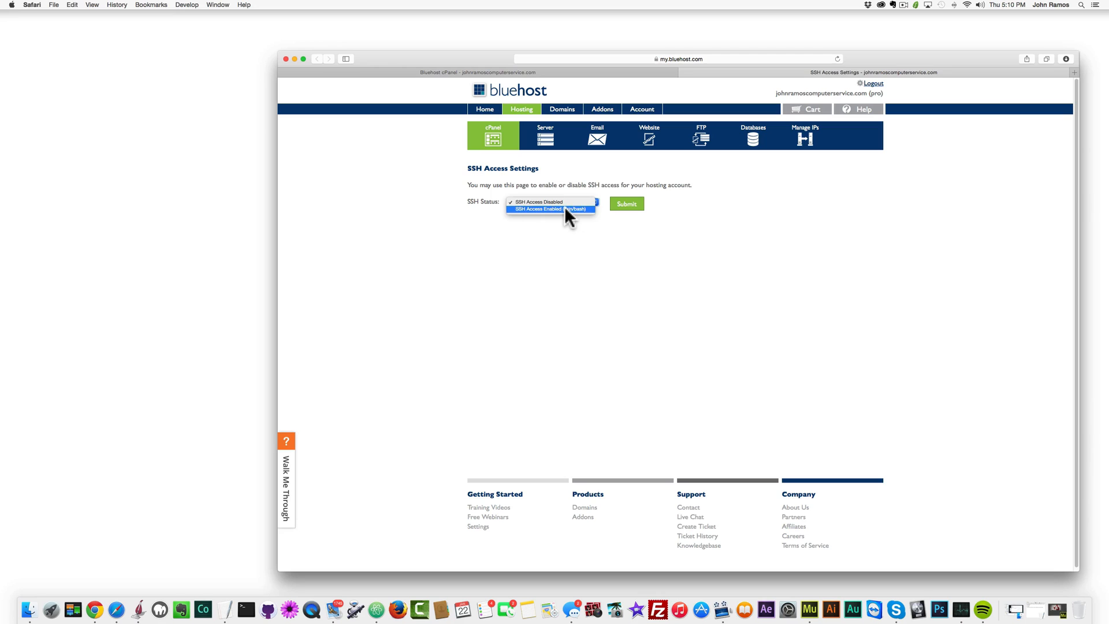
click(551, 209)
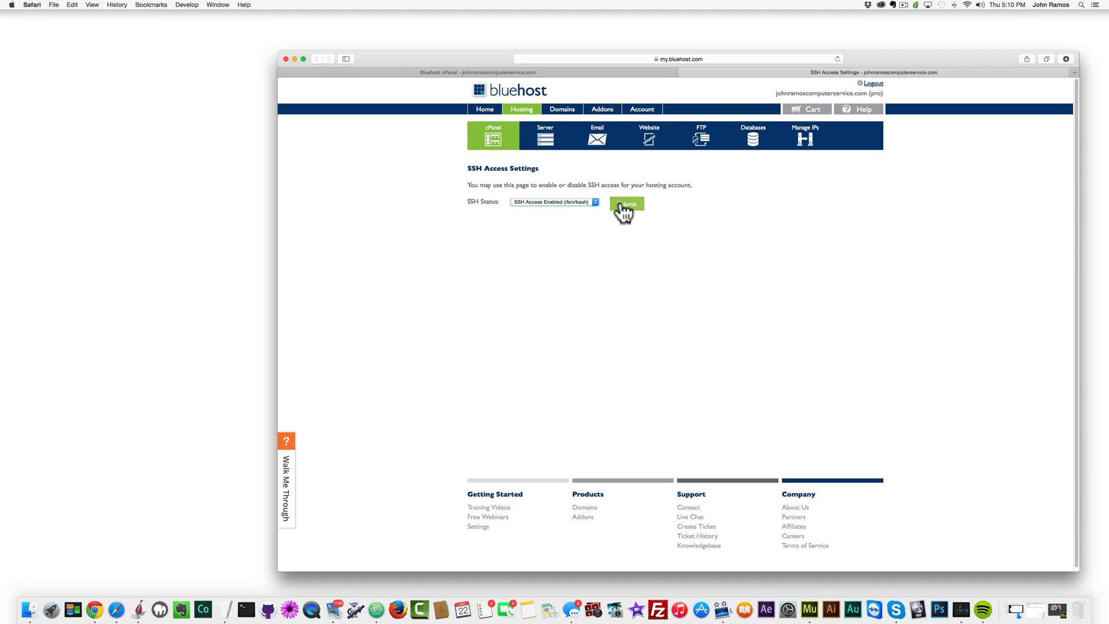
mouse_move(633, 211)
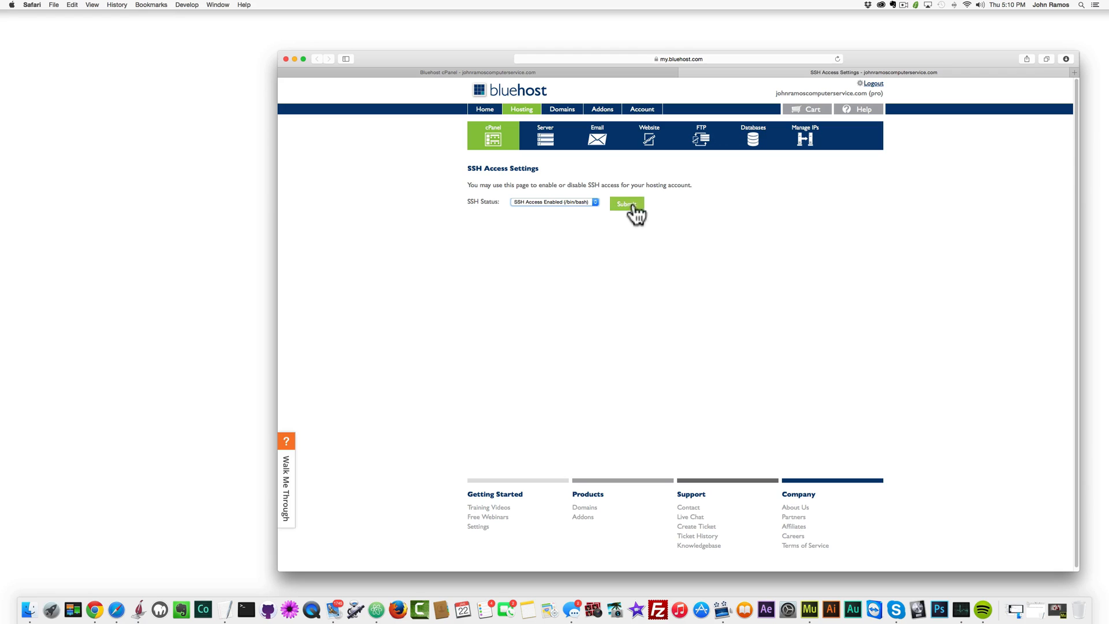
mouse_move(295, 66)
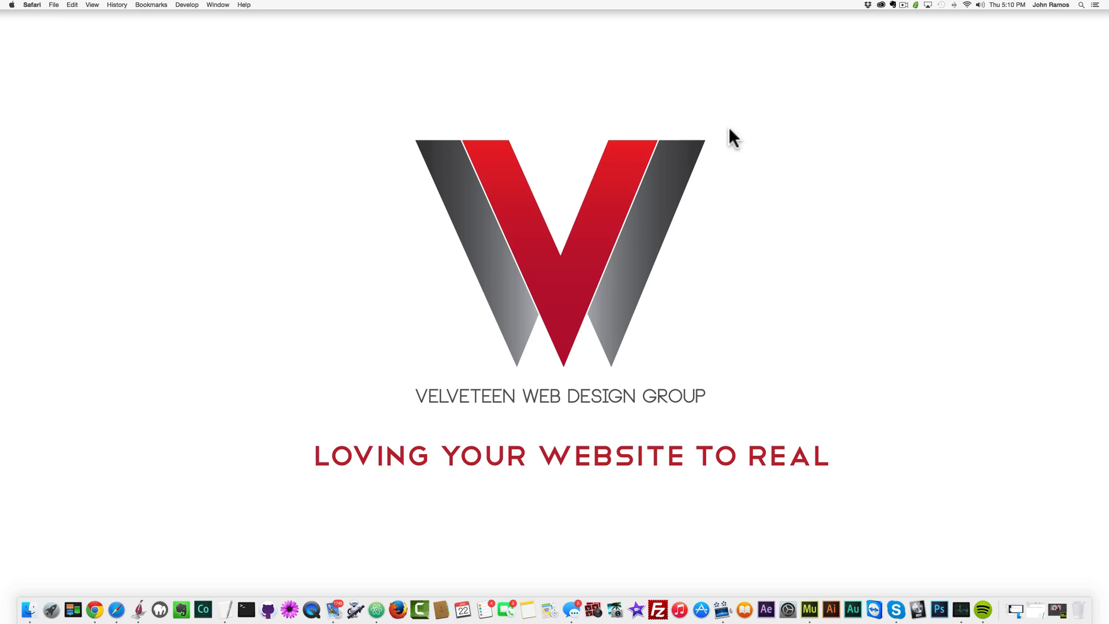
mouse_move(665, 593)
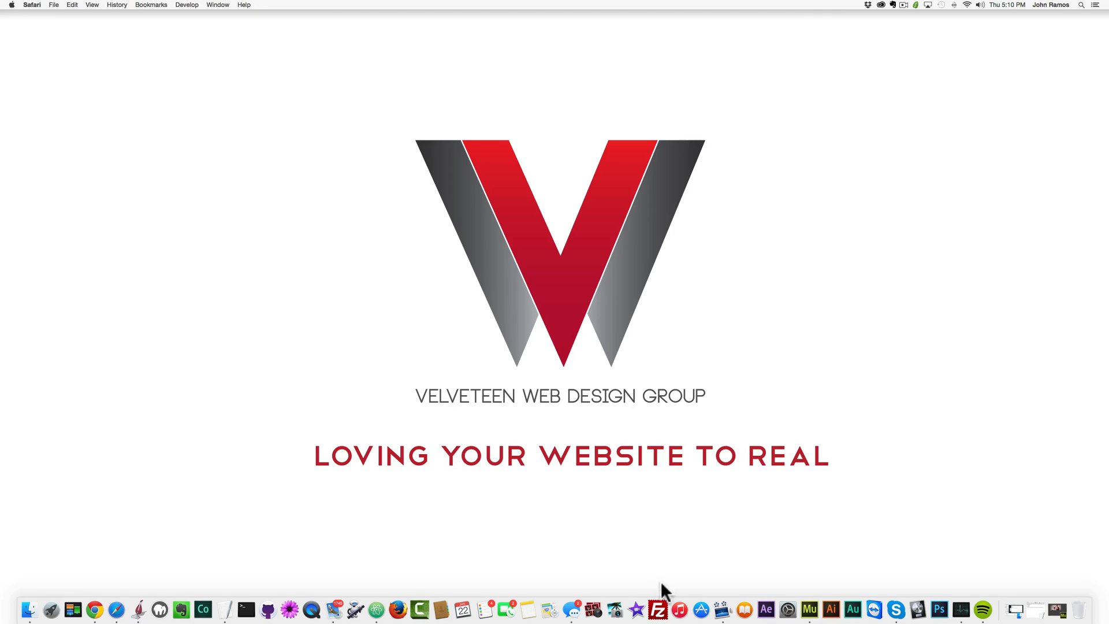
- Launch FileZilla and switch the saved site's protocol to SFTP in Site Manager
click(658, 609)
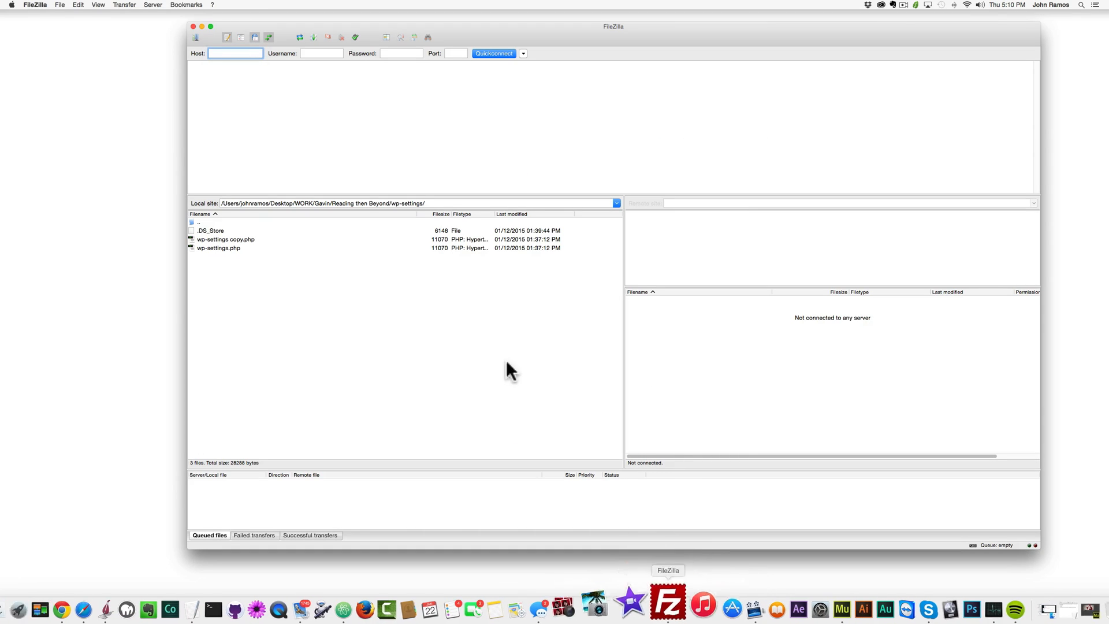
click(226, 38)
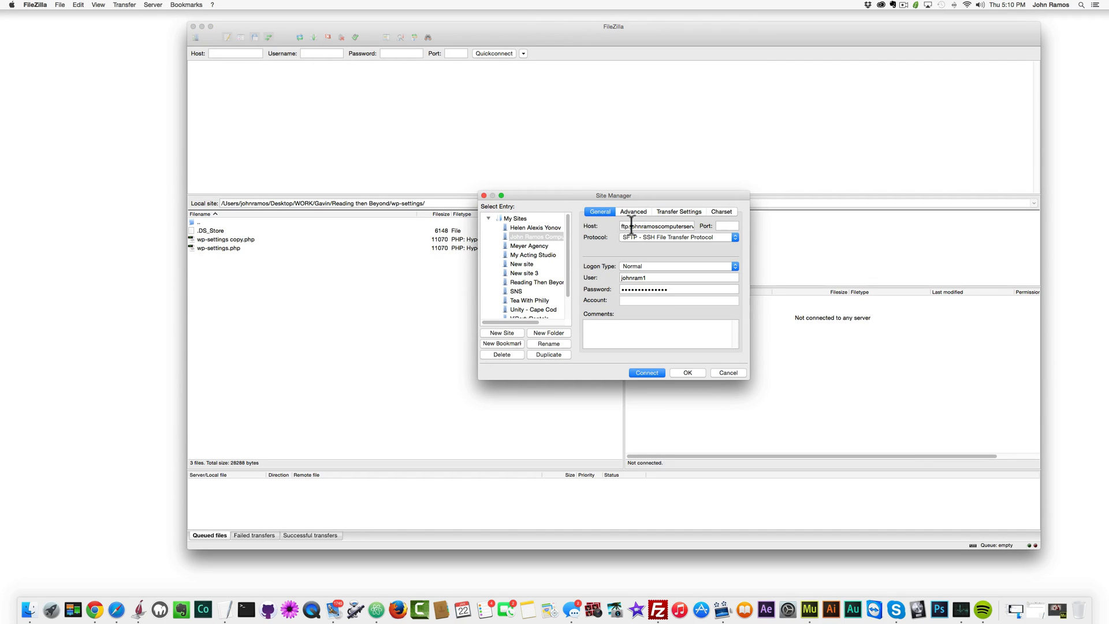
mouse_move(640, 246)
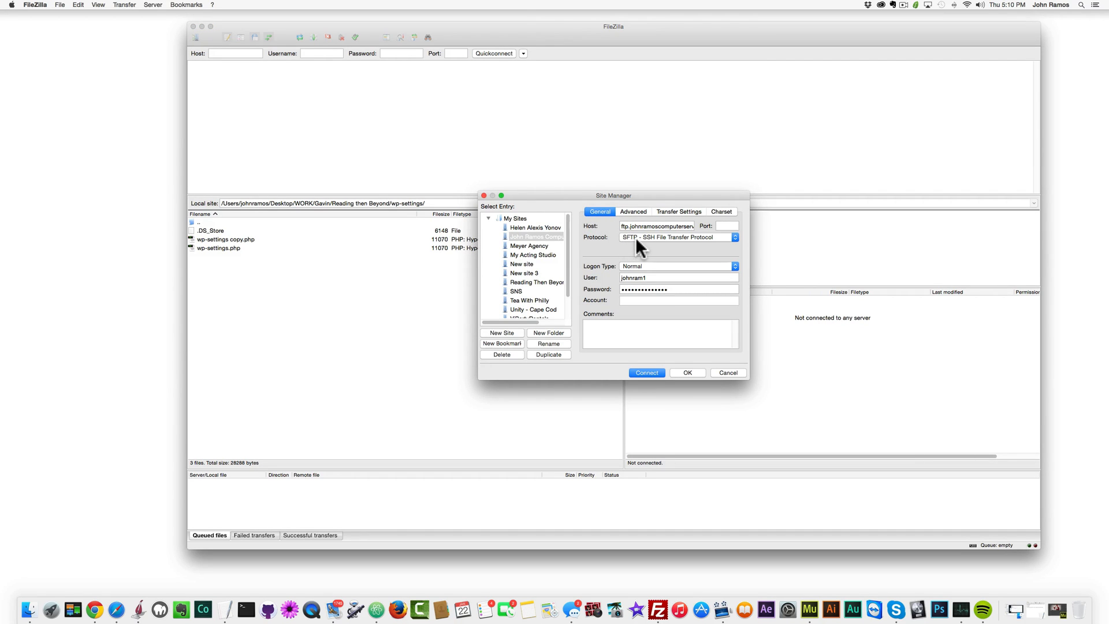
mouse_move(640, 248)
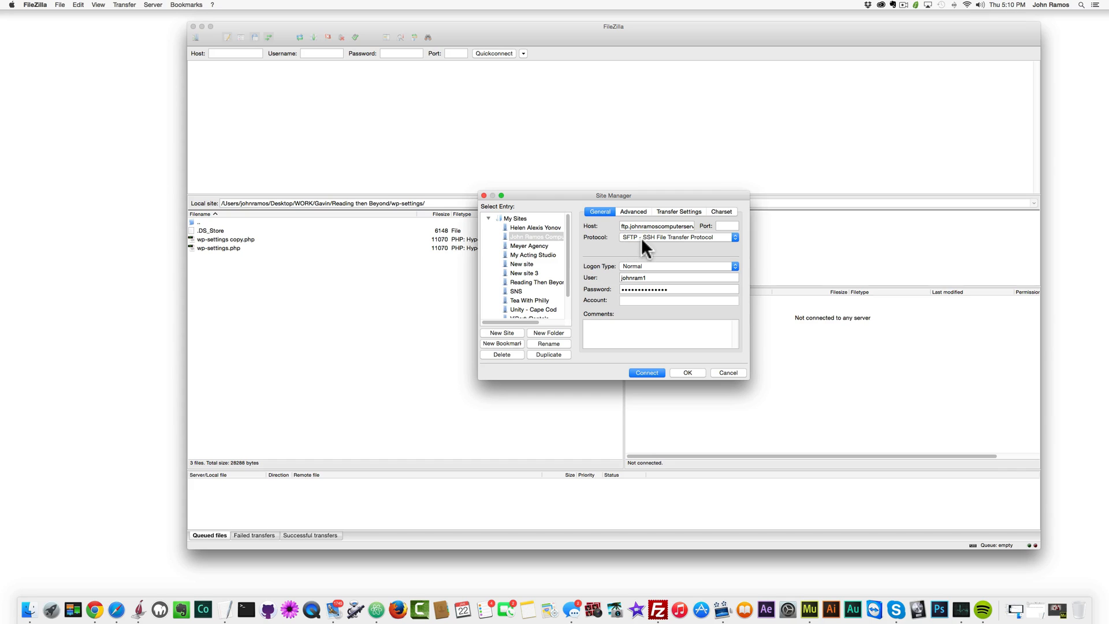
mouse_move(721, 246)
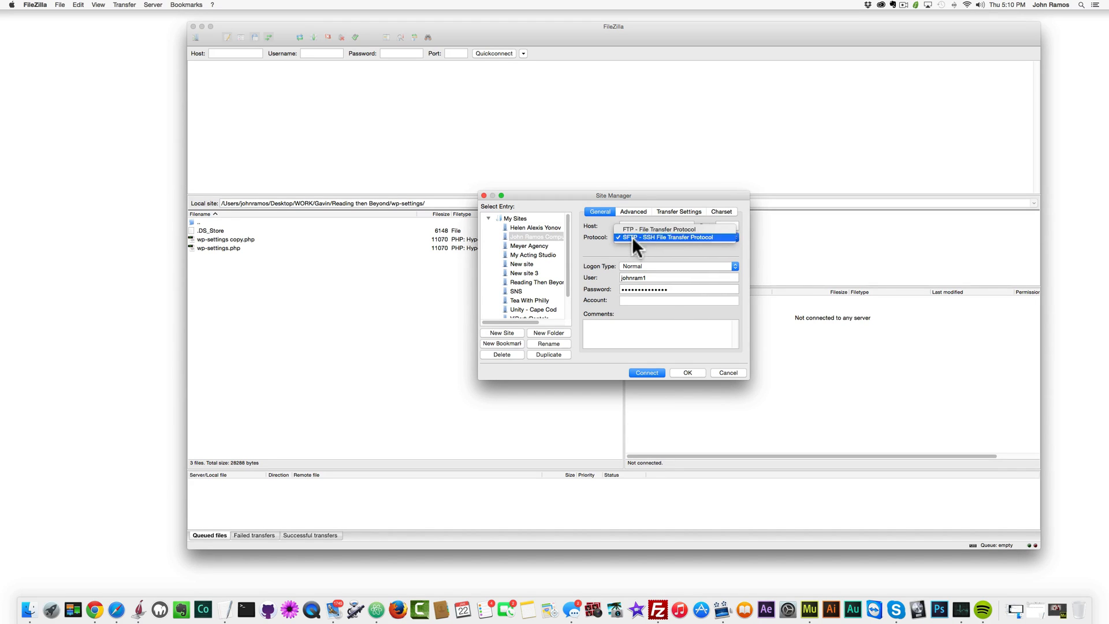
click(656, 229)
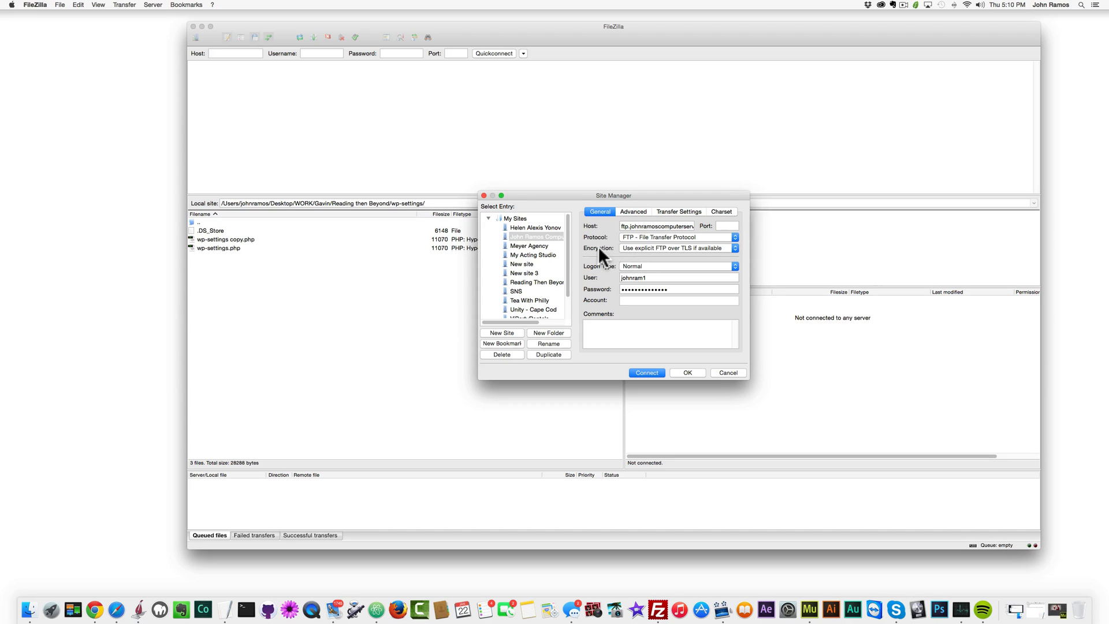
mouse_move(631, 252)
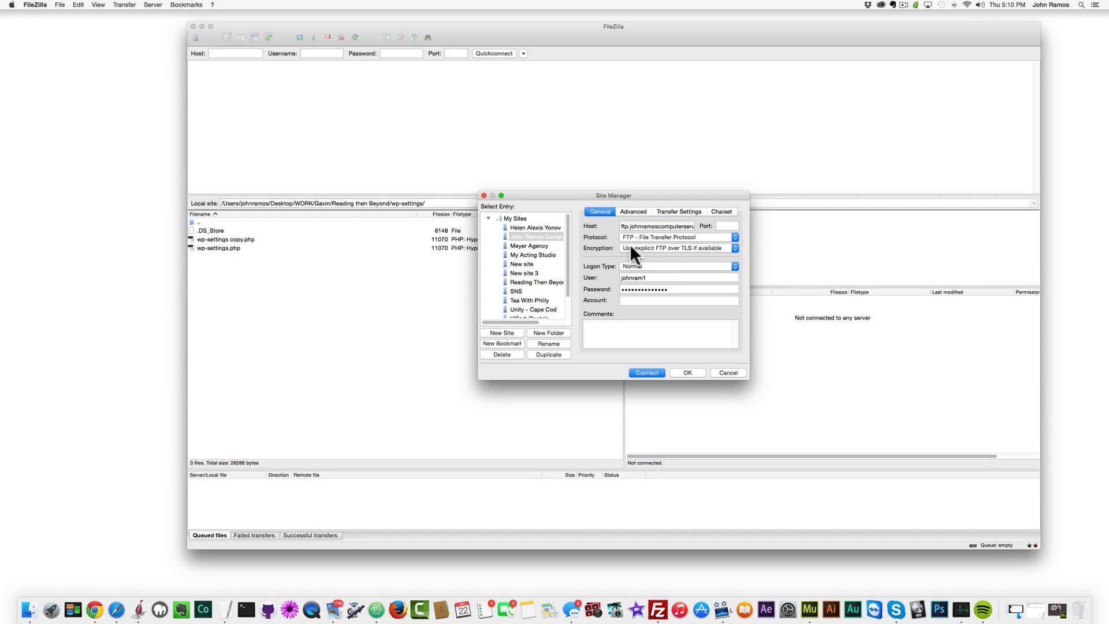
mouse_move(589, 245)
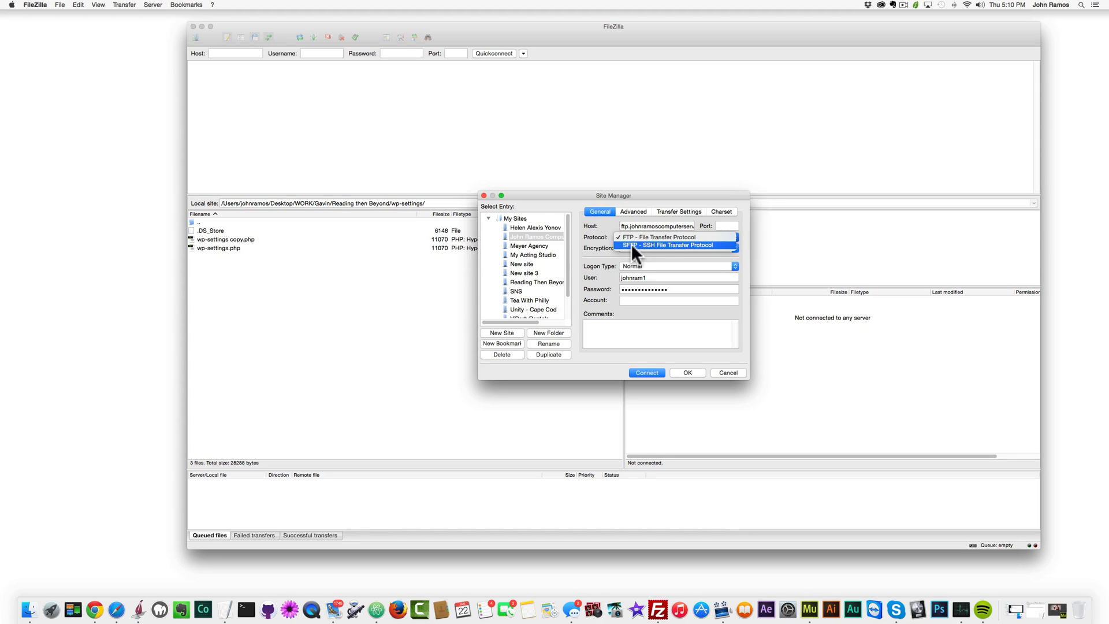
click(664, 245)
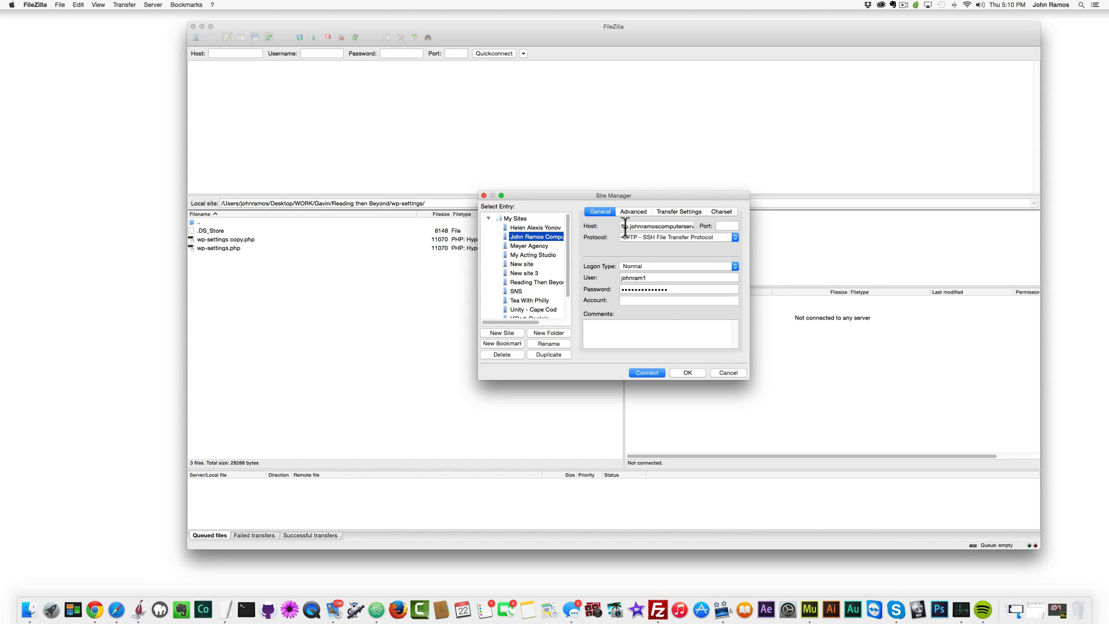
- Set the site's host to amoscomputerservice.com and the port to 22
click(656, 226)
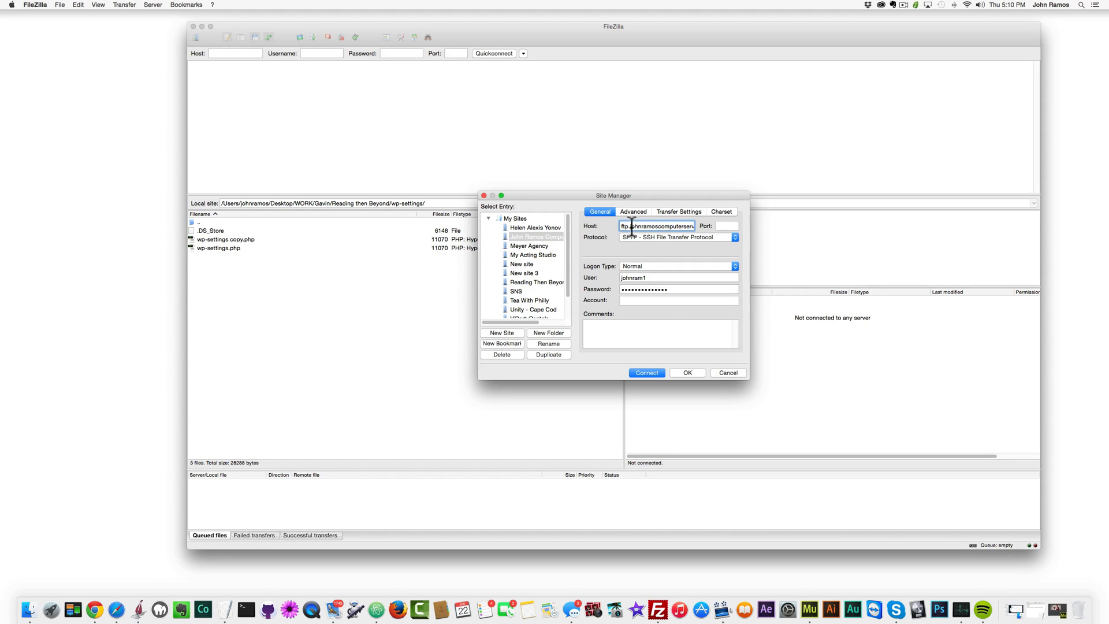
triple_click(656, 225)
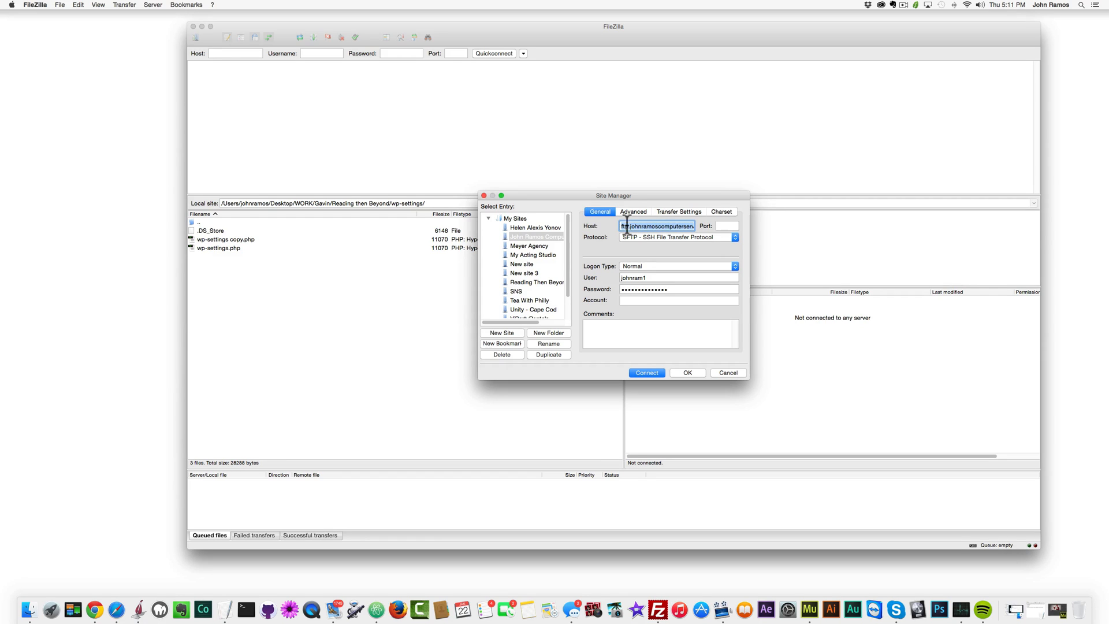
text(amoscomputerservice.com)
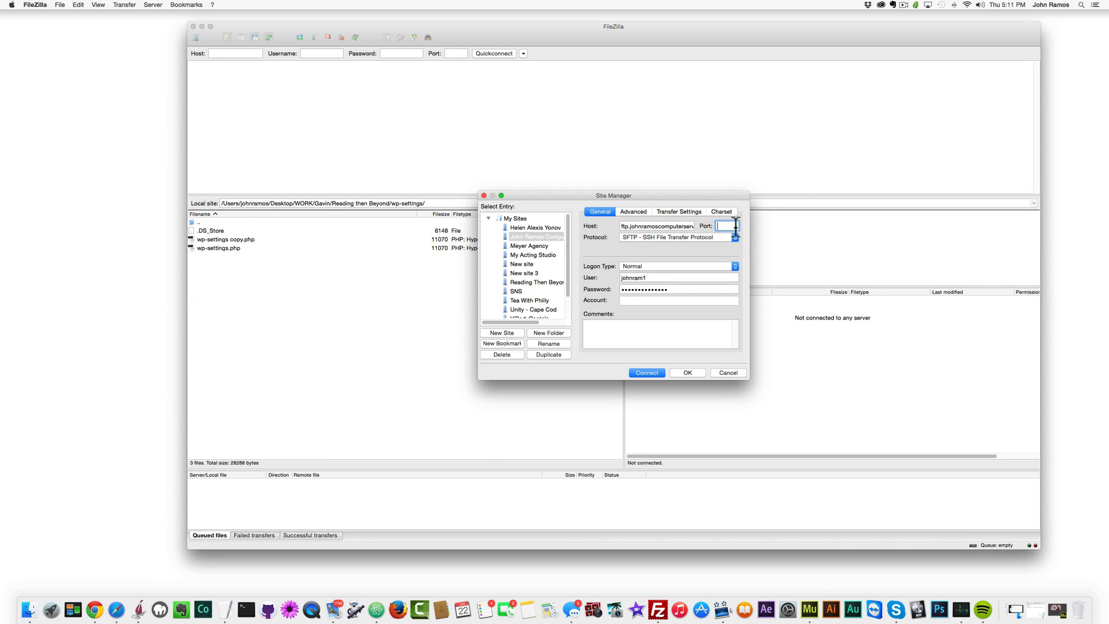
text(22)
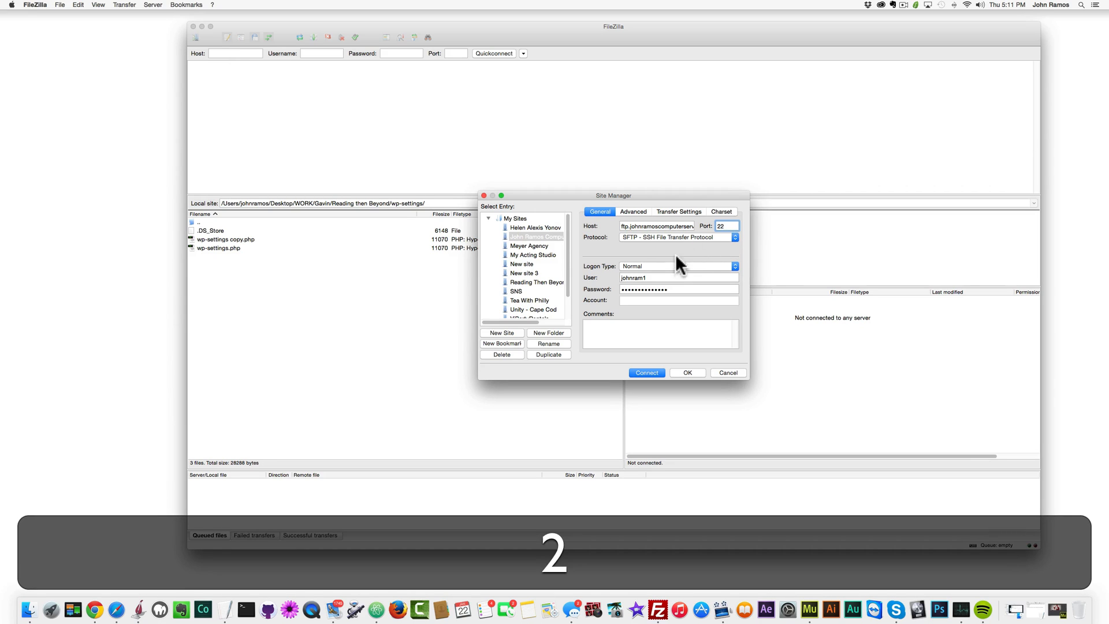
mouse_move(599, 287)
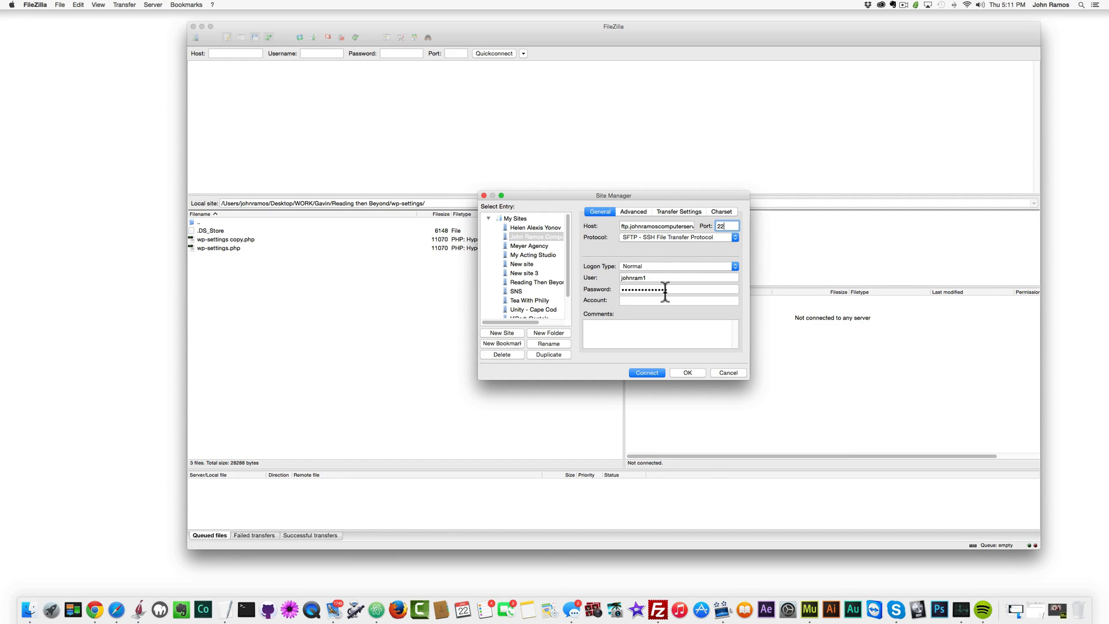
mouse_move(644, 390)
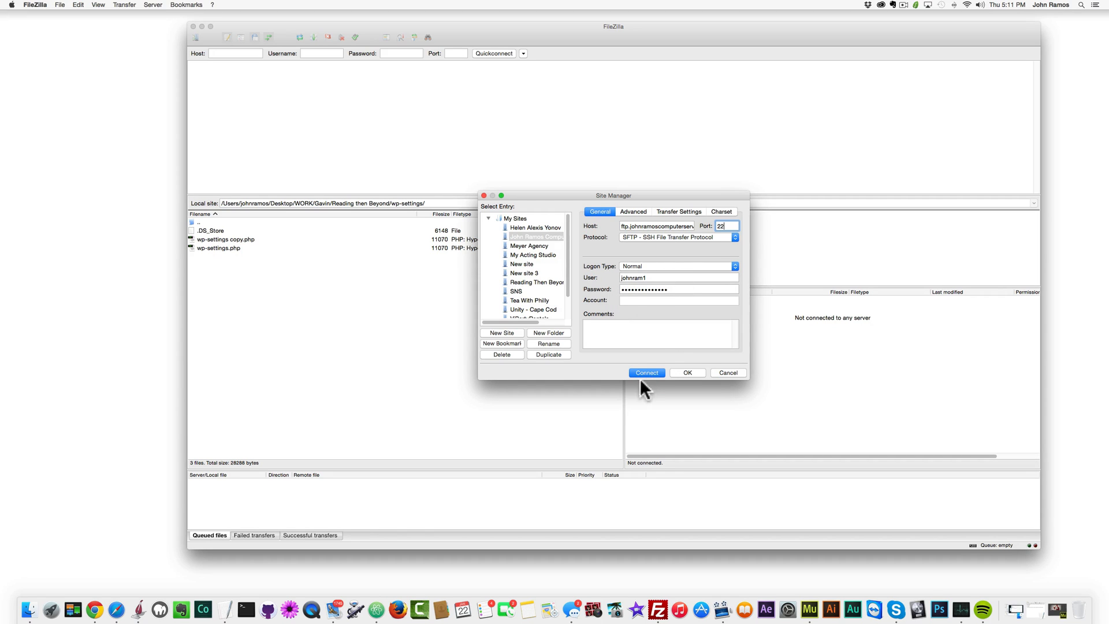
mouse_move(593, 327)
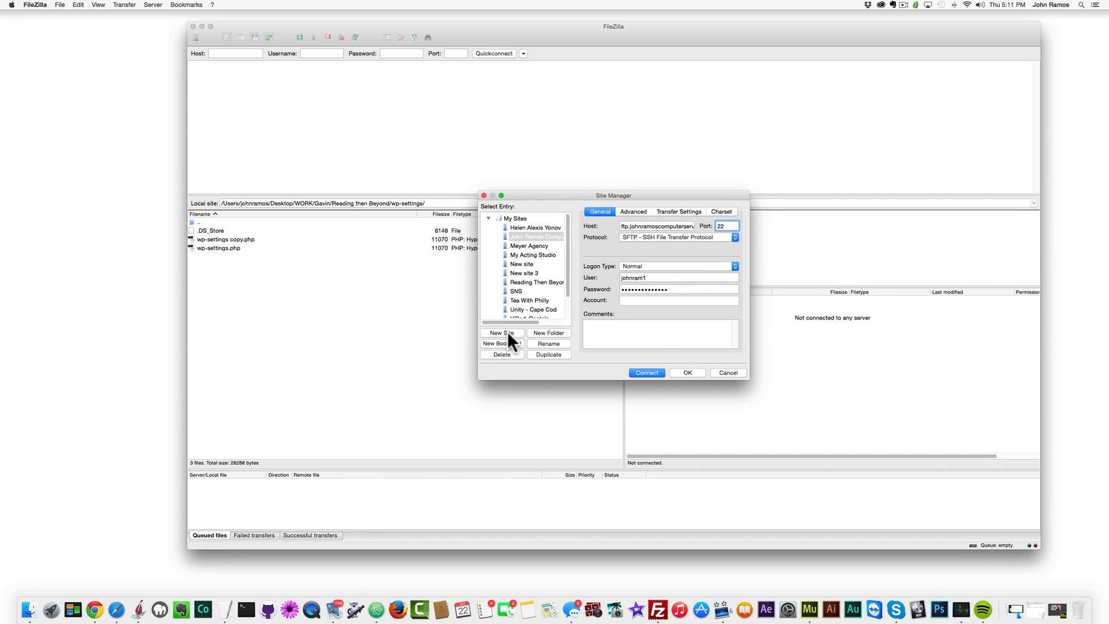
mouse_move(648, 400)
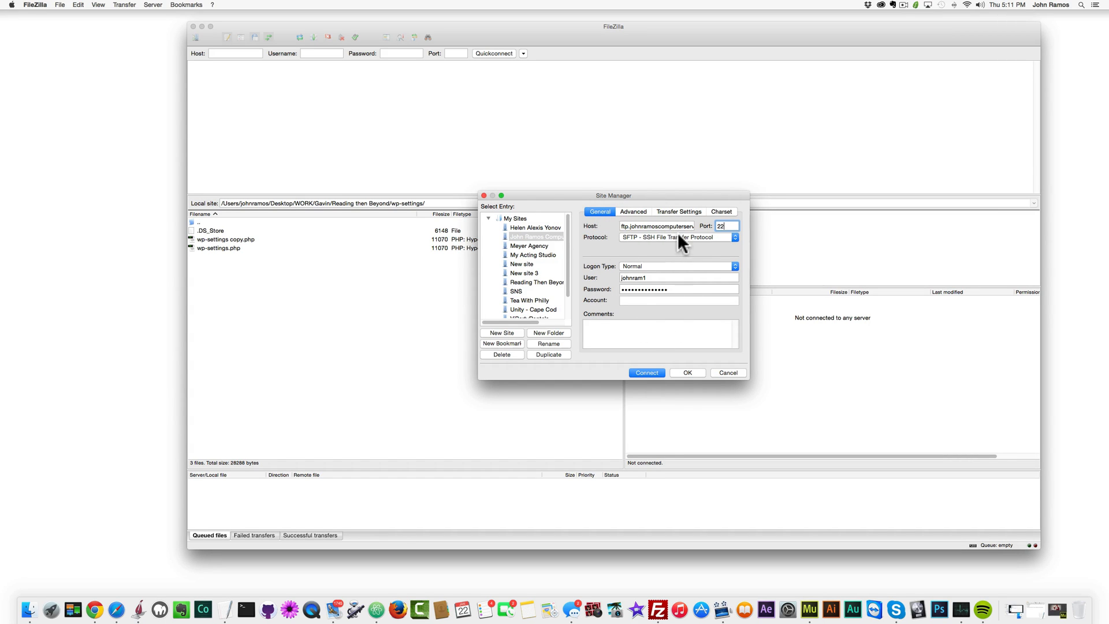
- Connect to the saved site and accept the server's unknown host key
click(645, 373)
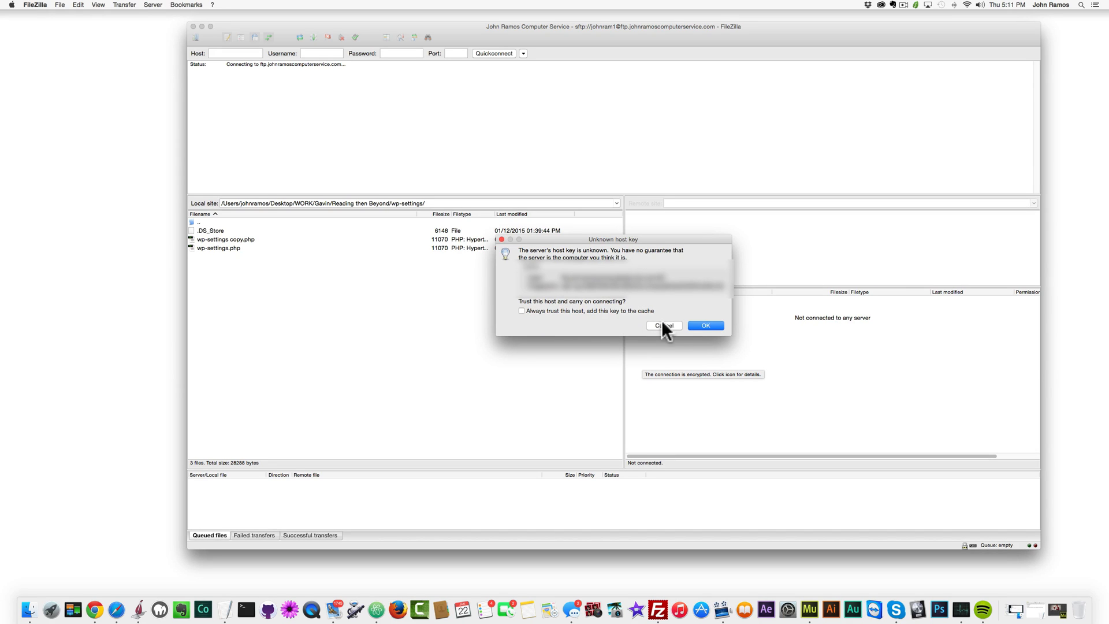
click(705, 325)
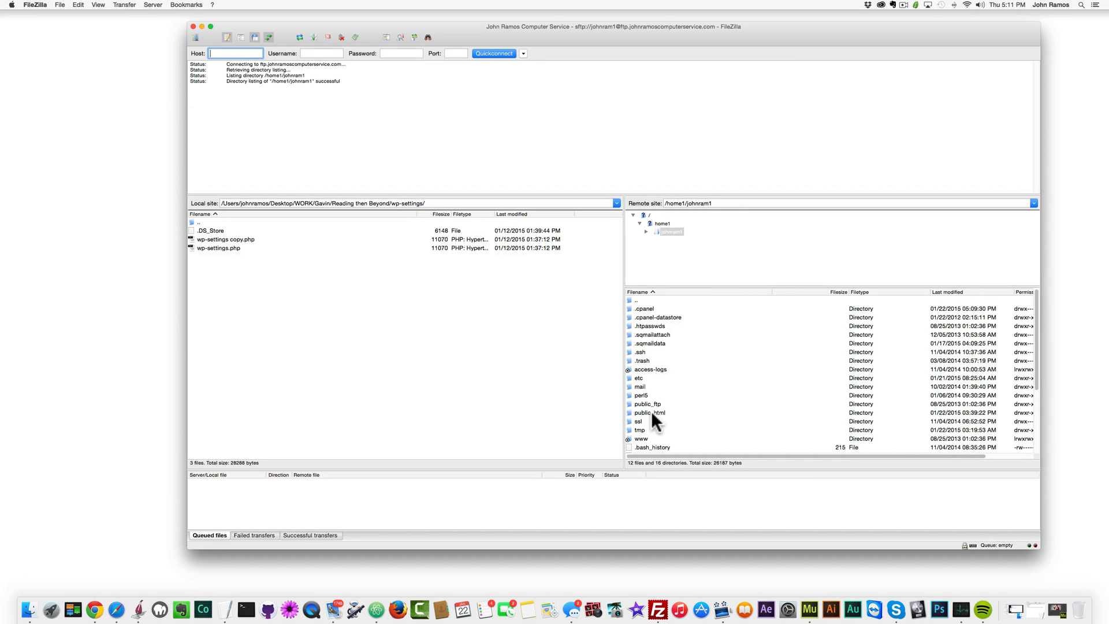
mouse_move(608, 377)
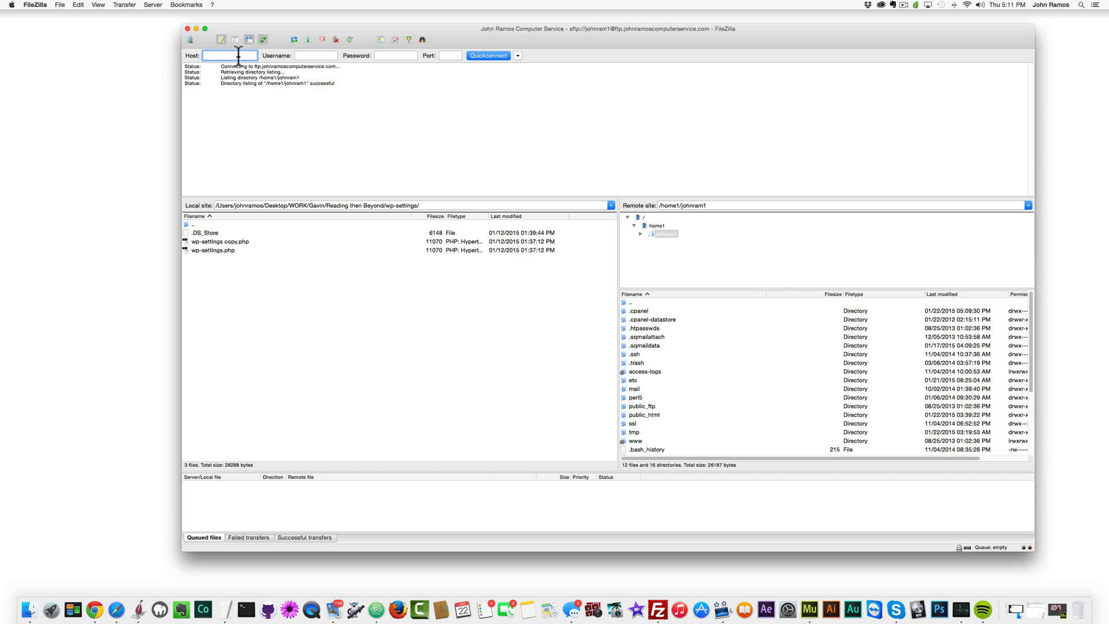
text(ftp)
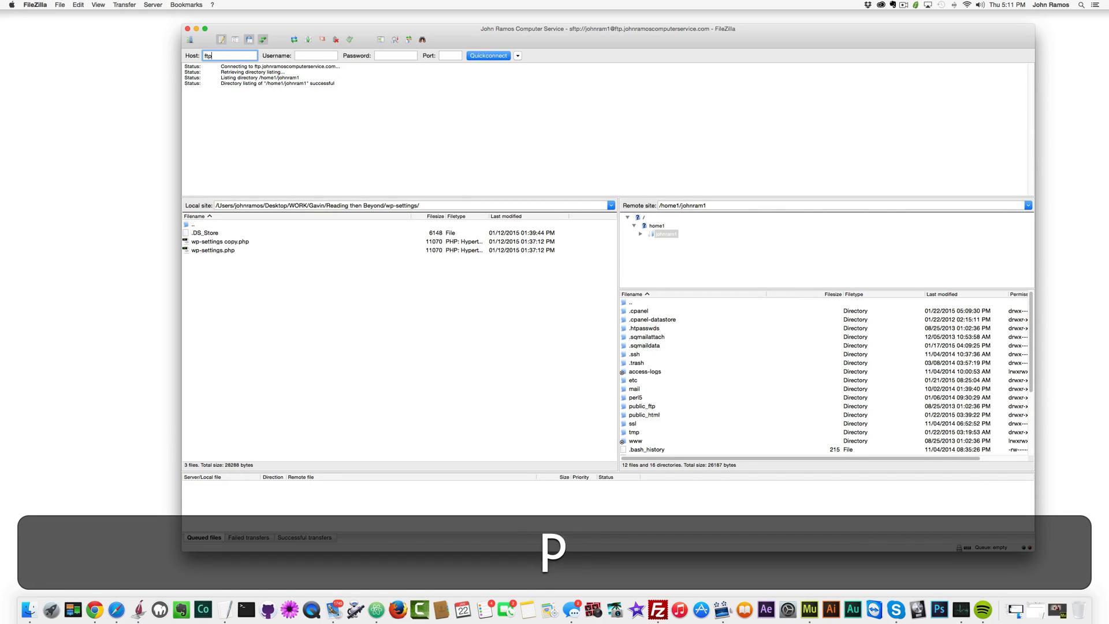
text(johnramoscompute)
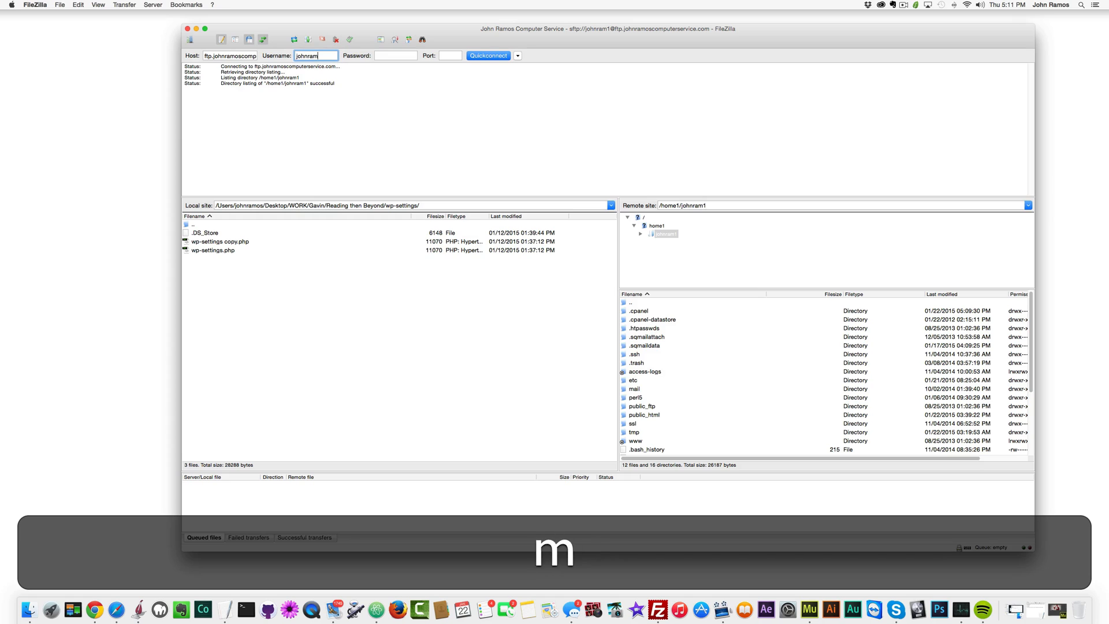
click(394, 56)
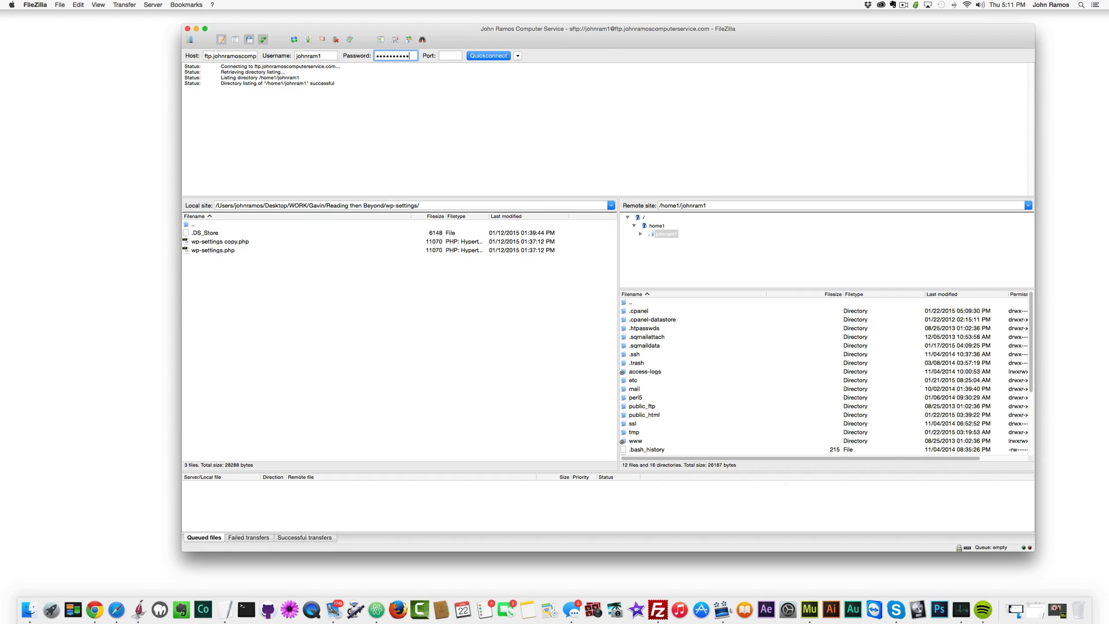
click(487, 55)
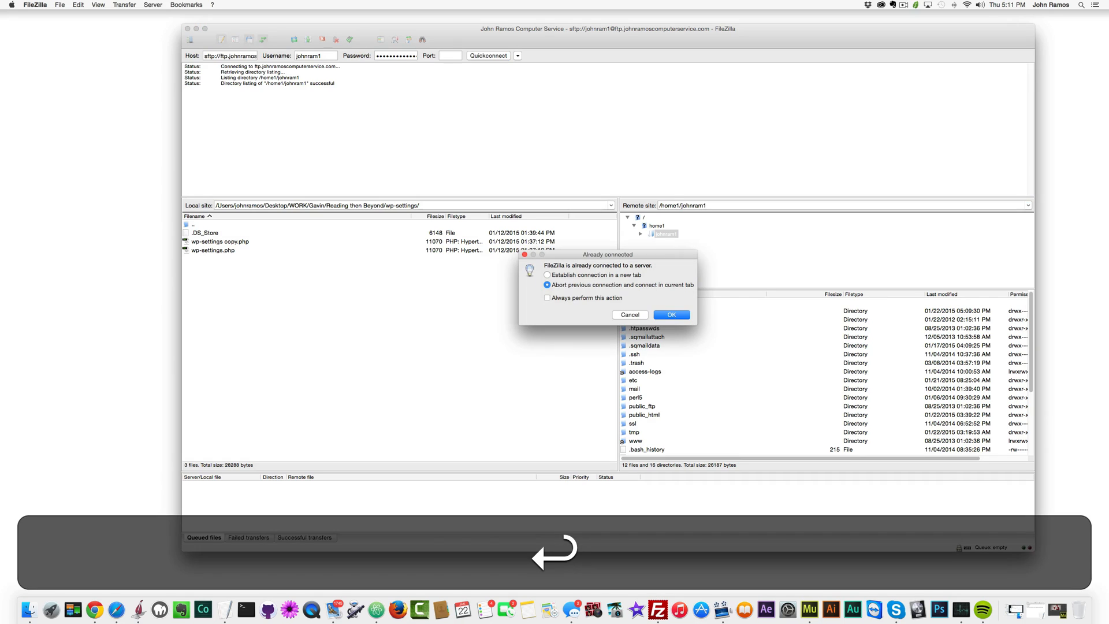
click(670, 314)
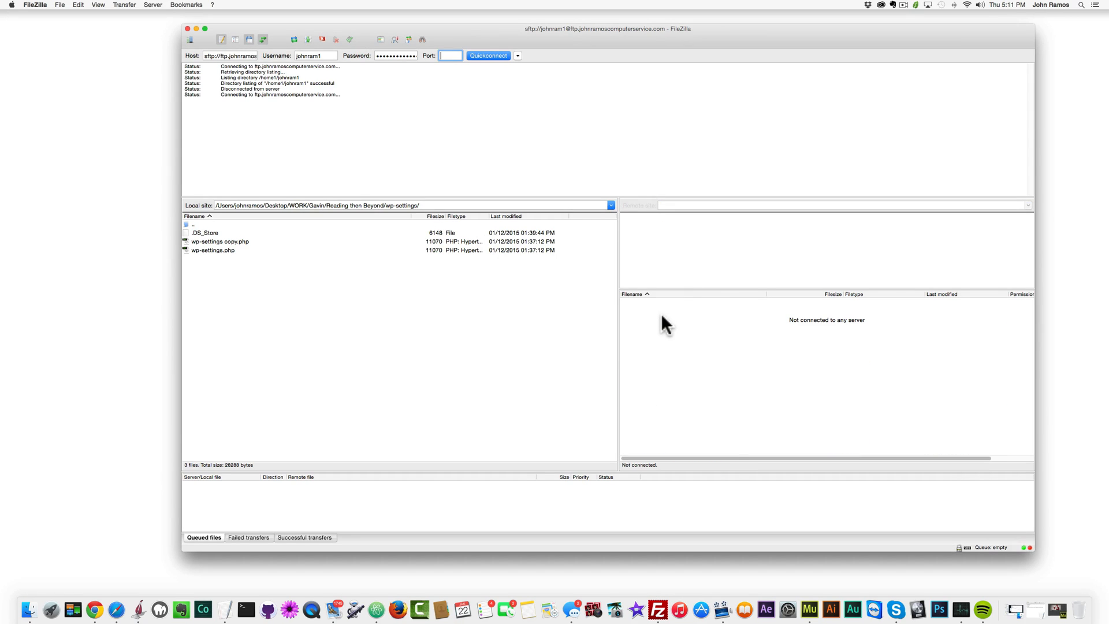
click(487, 55)
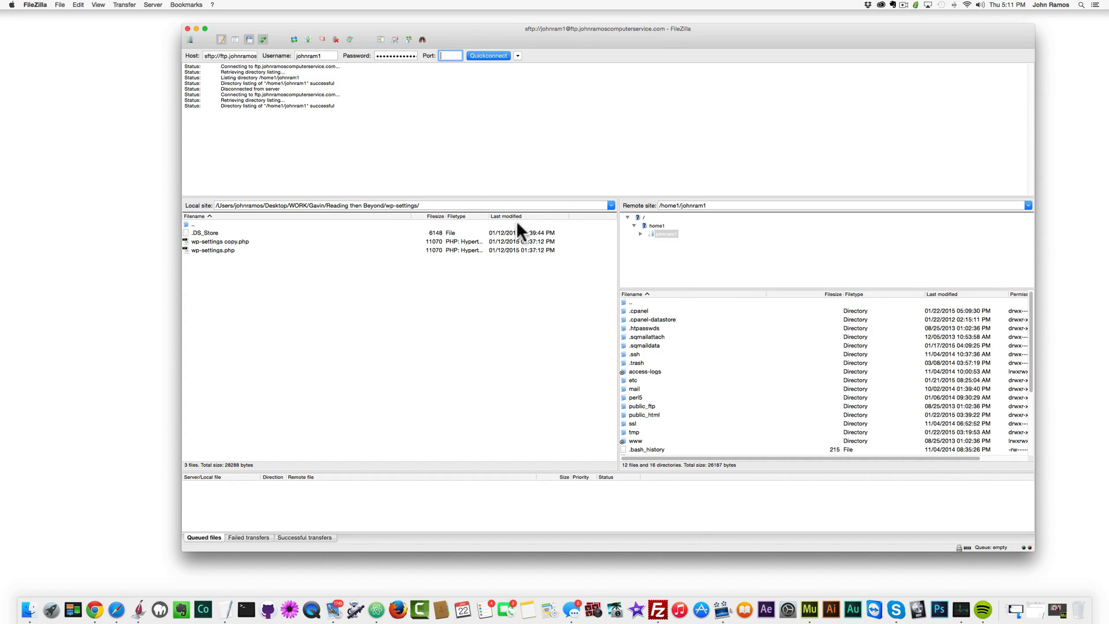
mouse_move(485, 181)
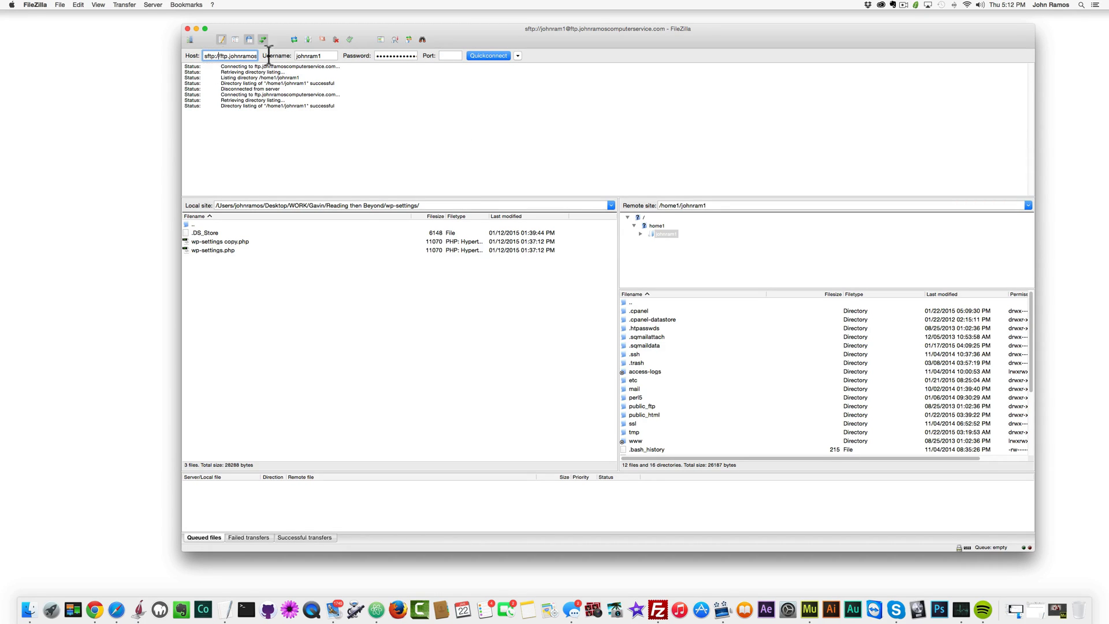
click(450, 56)
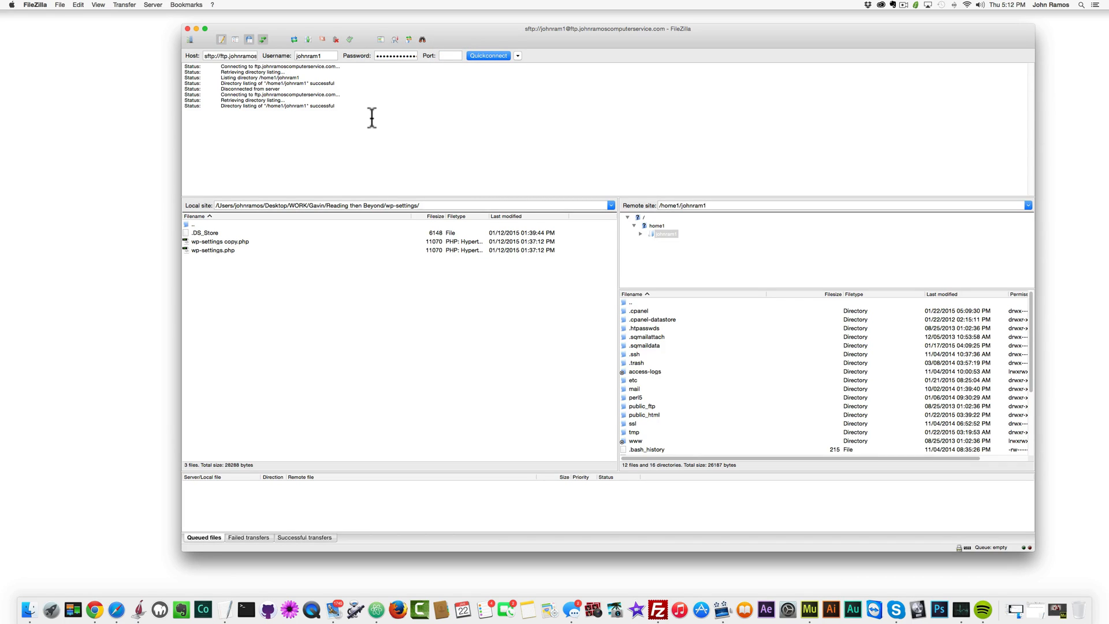
mouse_move(381, 122)
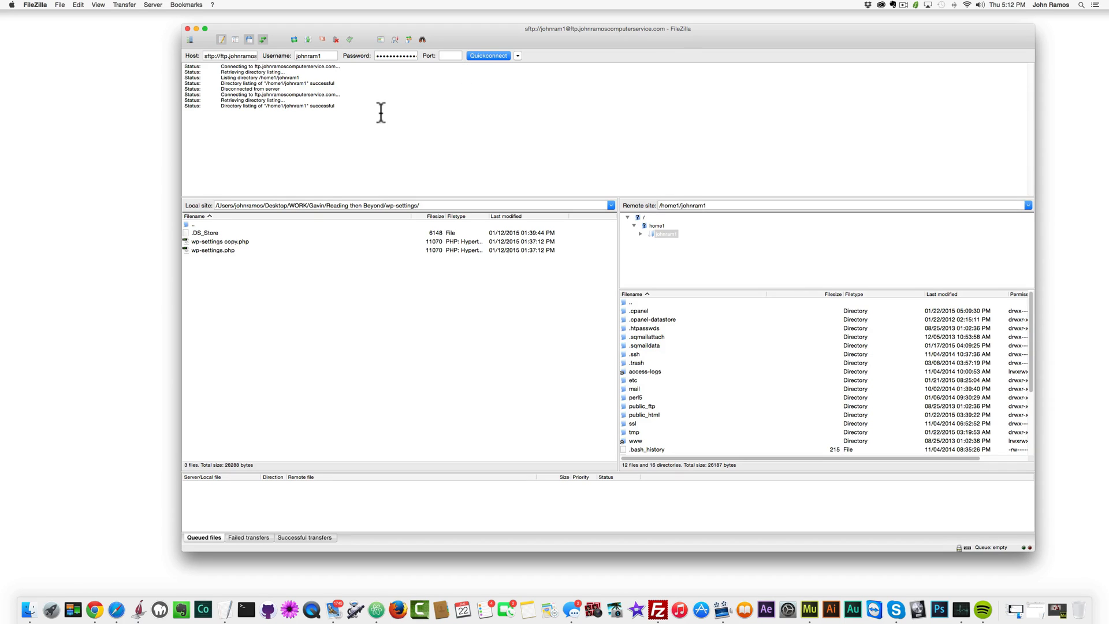
mouse_move(367, 106)
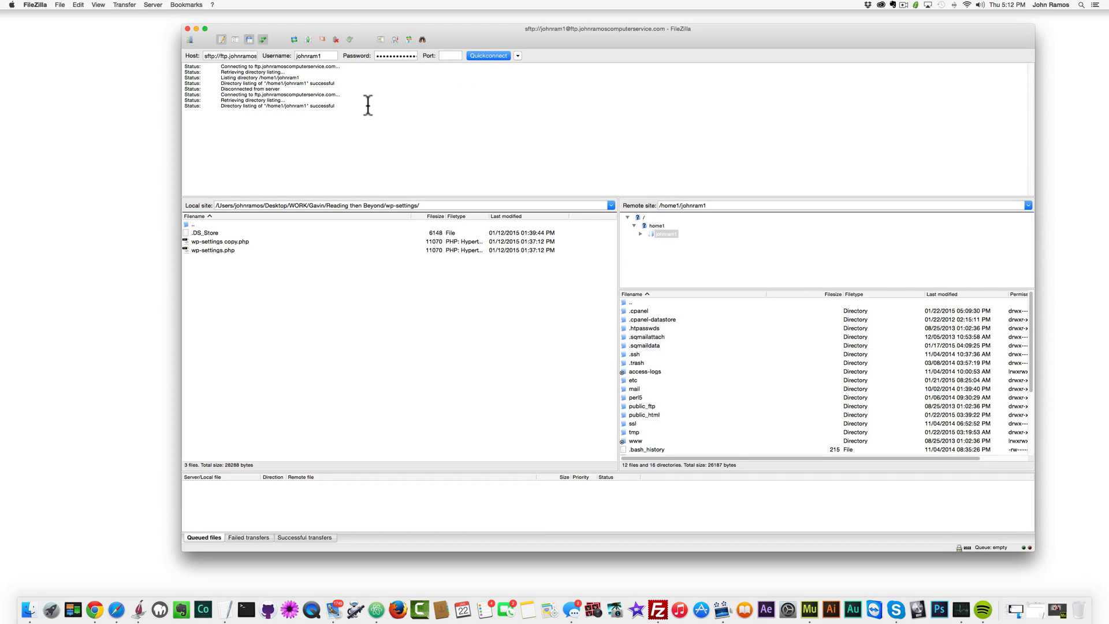
mouse_move(409, 108)
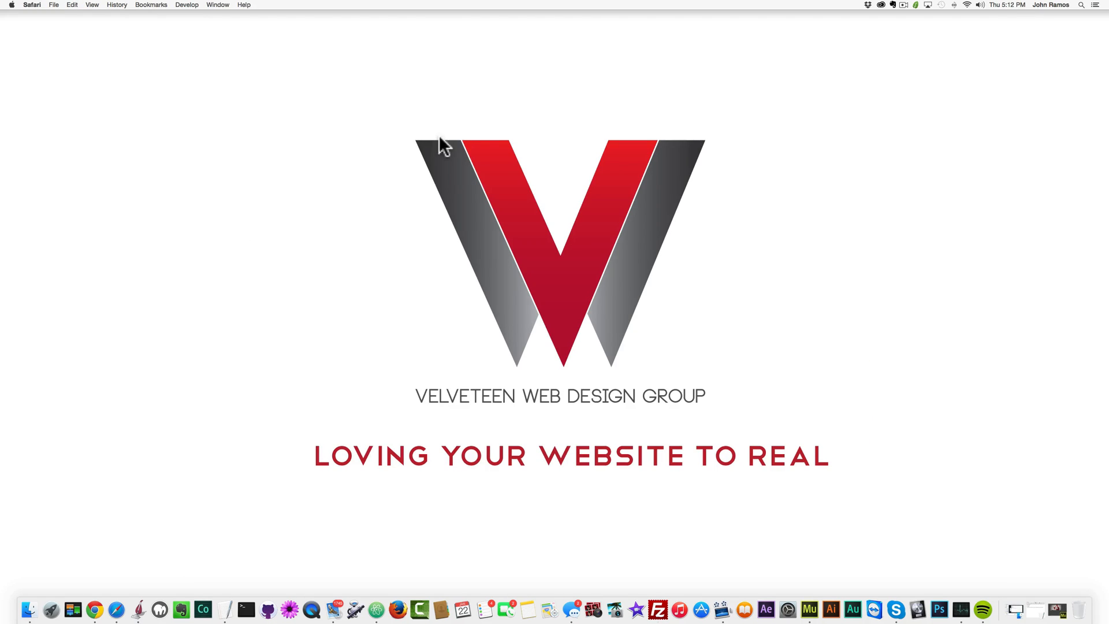
mouse_move(880, 104)
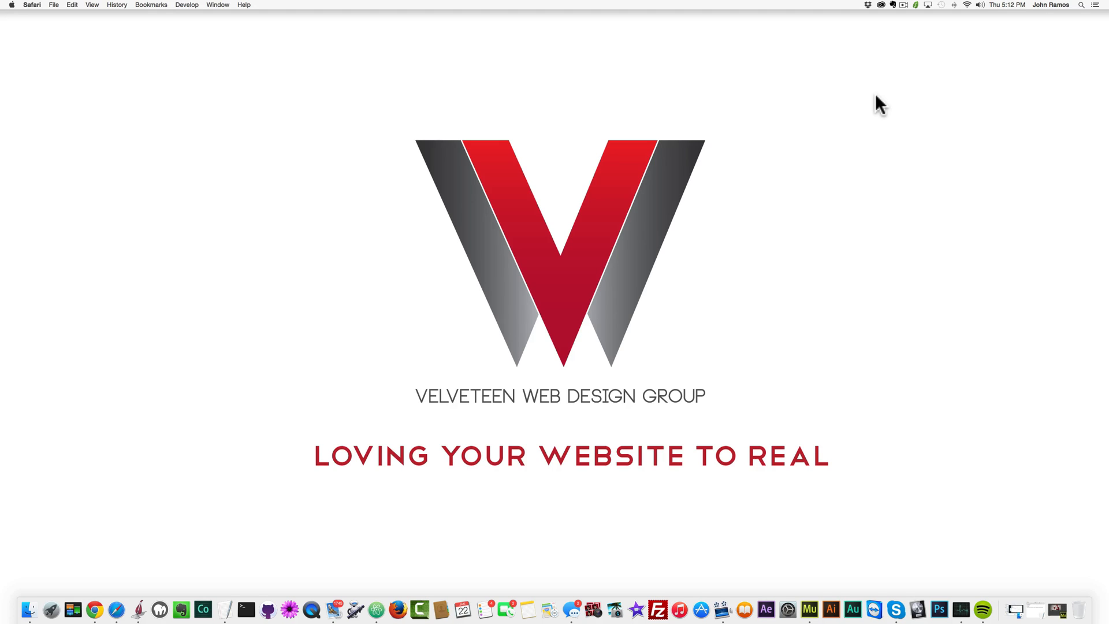
mouse_move(907, 16)
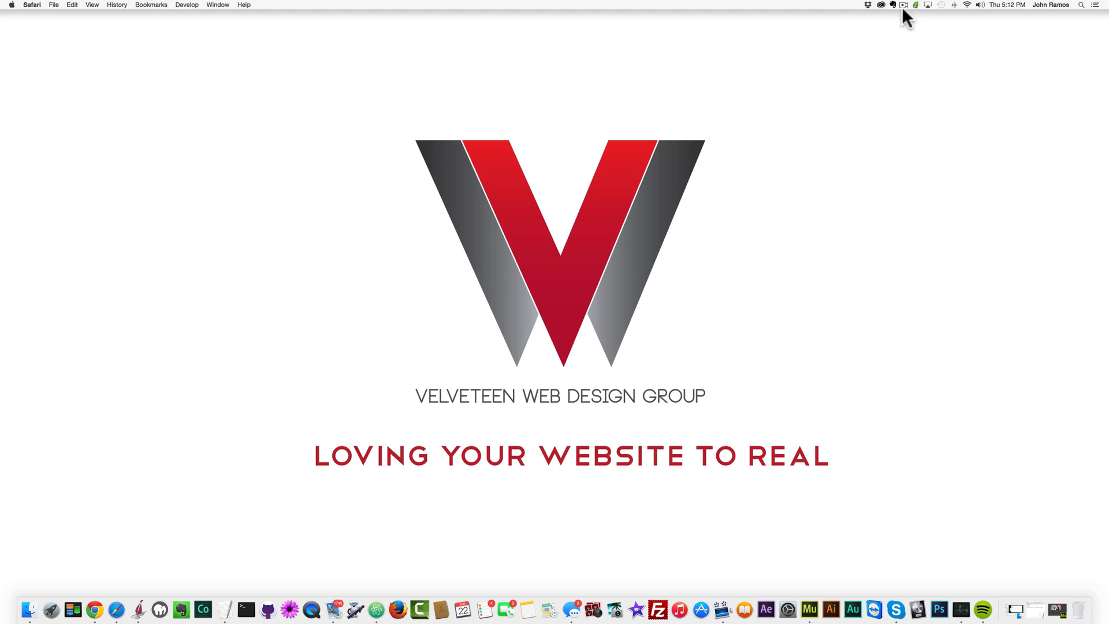
- Bring Safari to the front on the Velveteen Web Design Group logo page
click(903, 6)
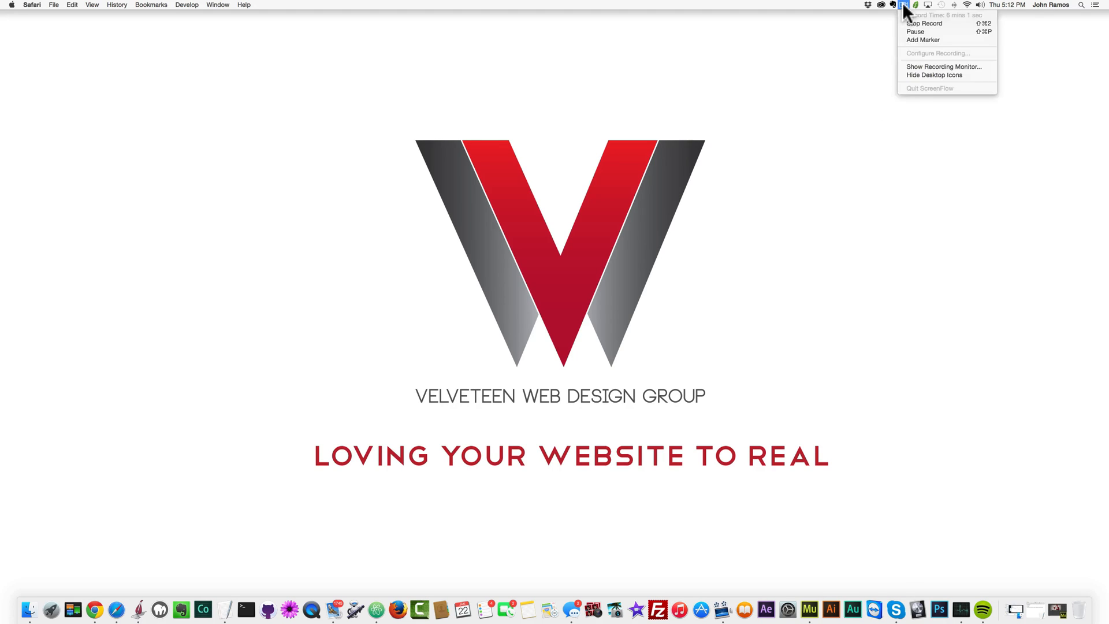